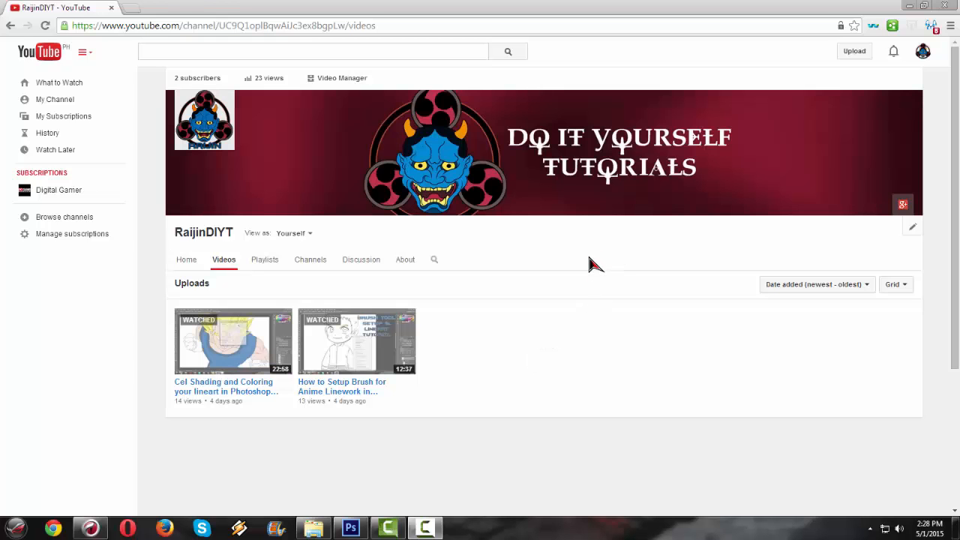
mouse_move(604, 324)
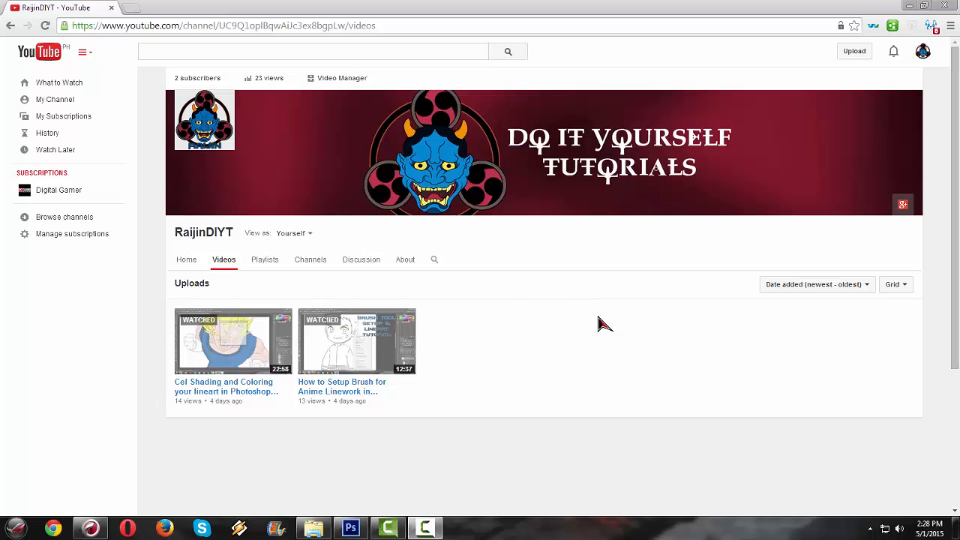
mouse_move(177, 217)
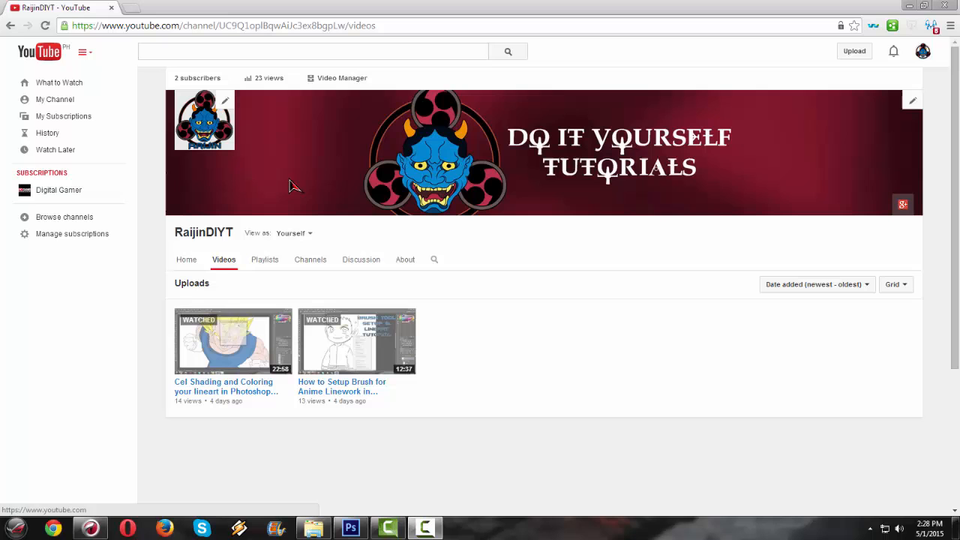
mouse_move(546, 195)
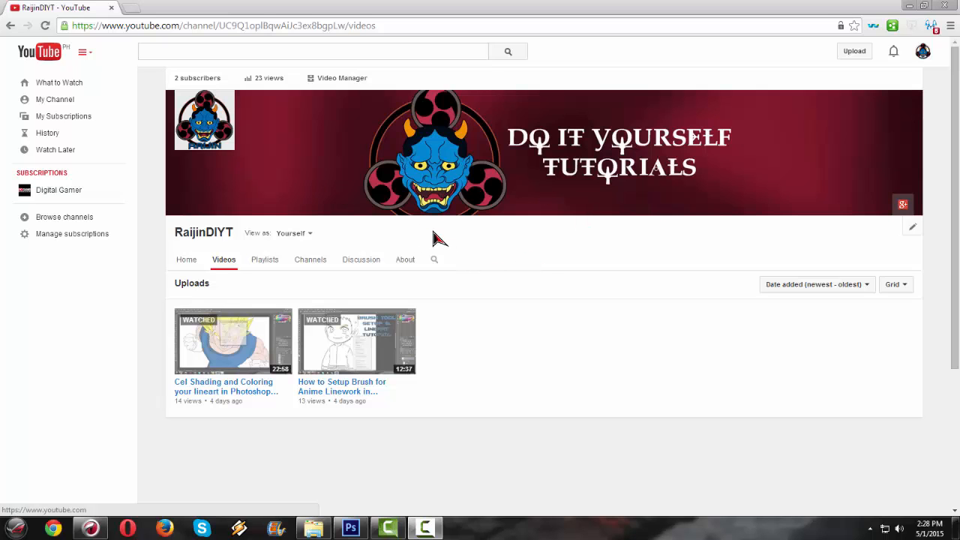
mouse_move(441, 243)
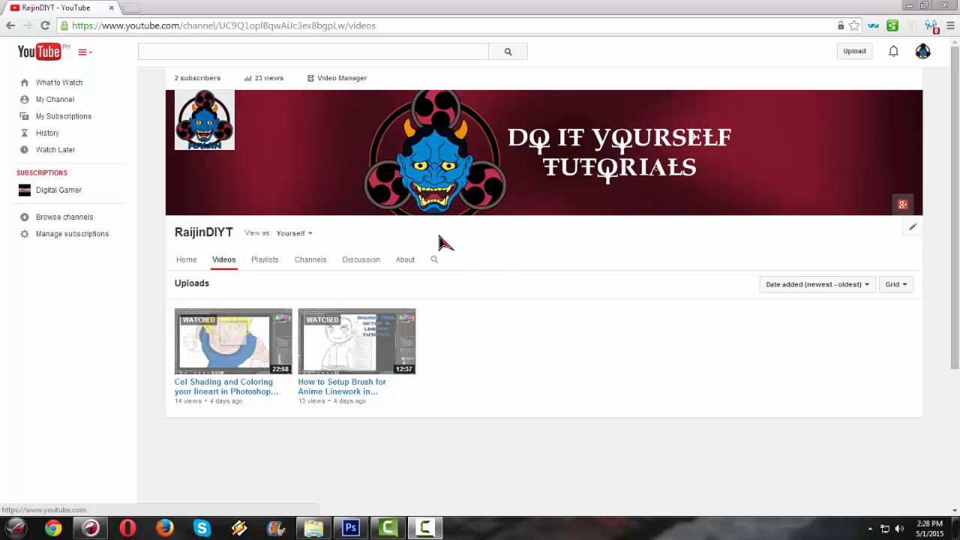
mouse_move(390, 237)
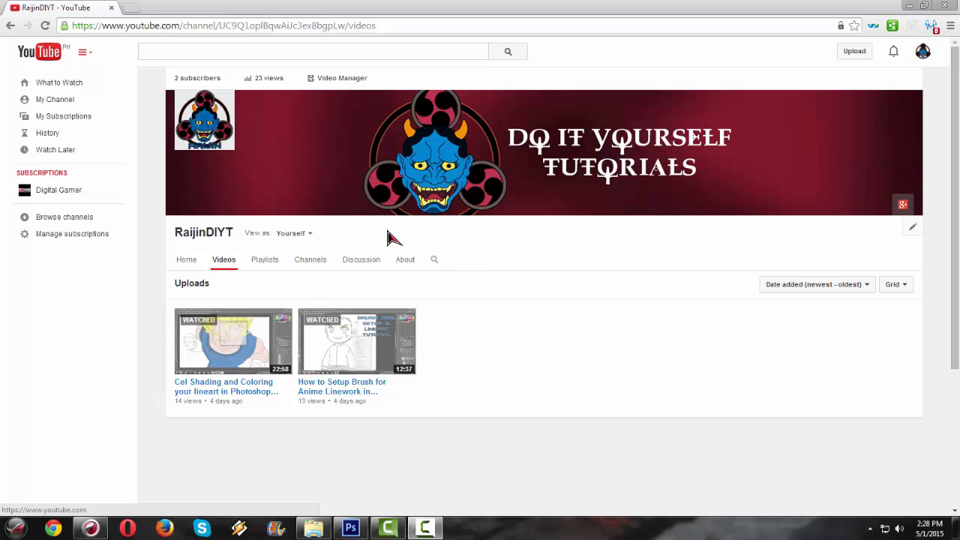
mouse_move(471, 339)
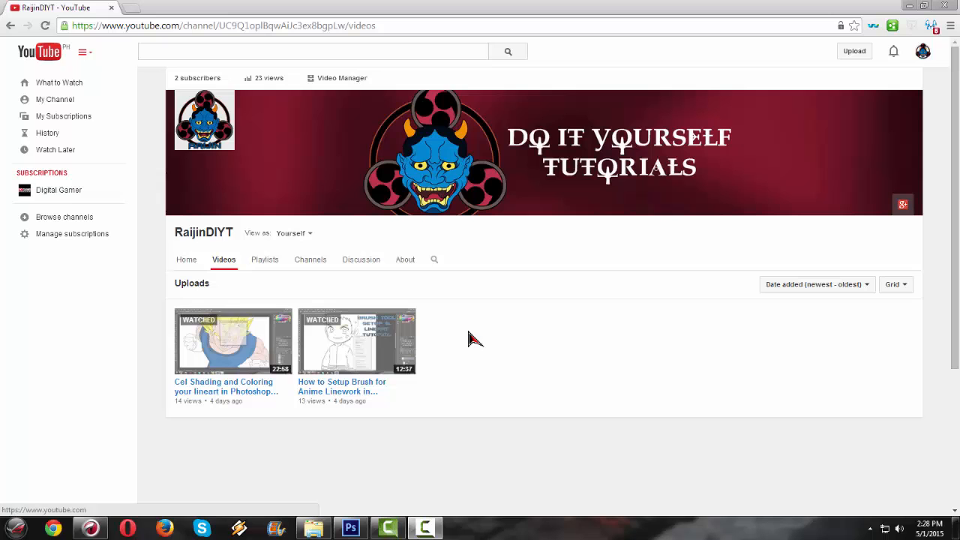
Switch from Chrome to Photoshop and bring up its File menu.
left_click(351, 525)
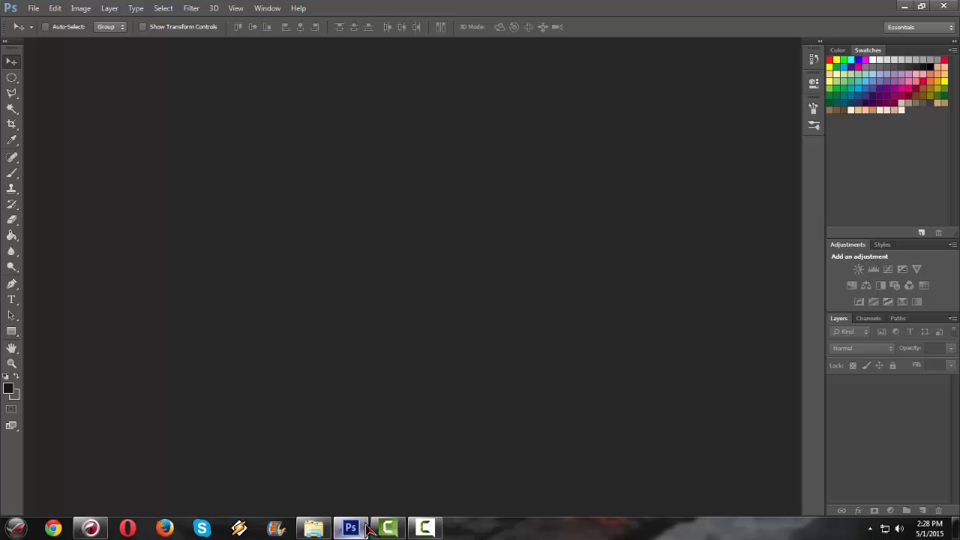
left_click(36, 9)
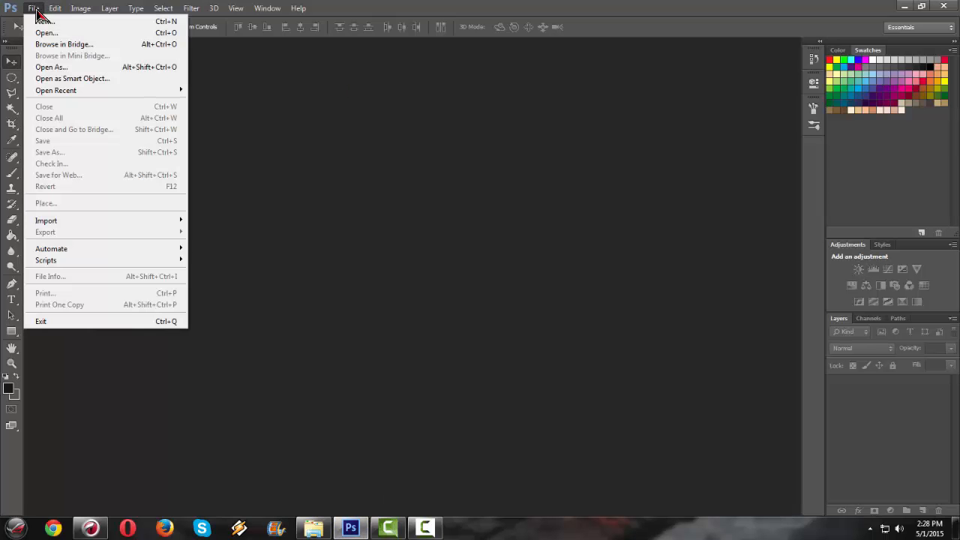
Define a new 580 × 580 px, 300 ppi RGB document with a transparent background.
left_click(37, 32)
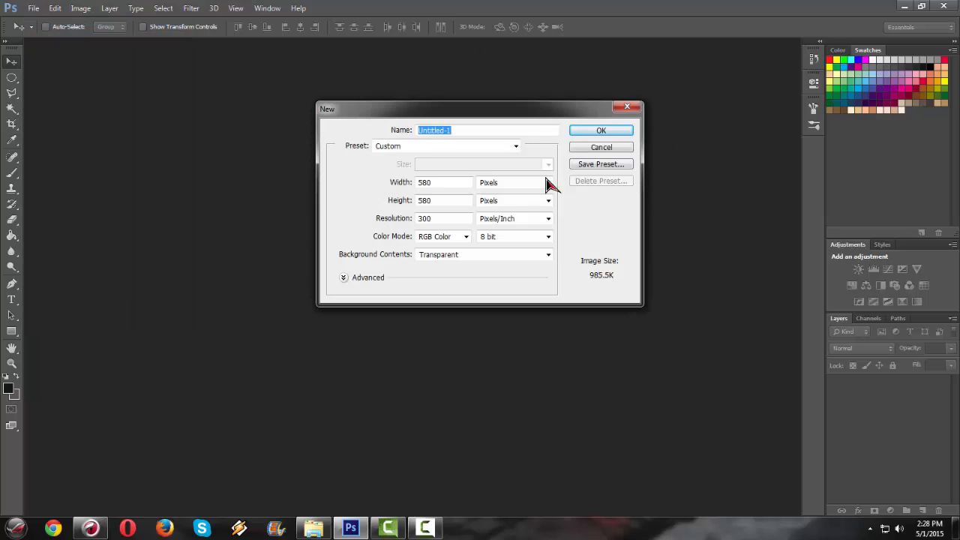
mouse_move(491, 218)
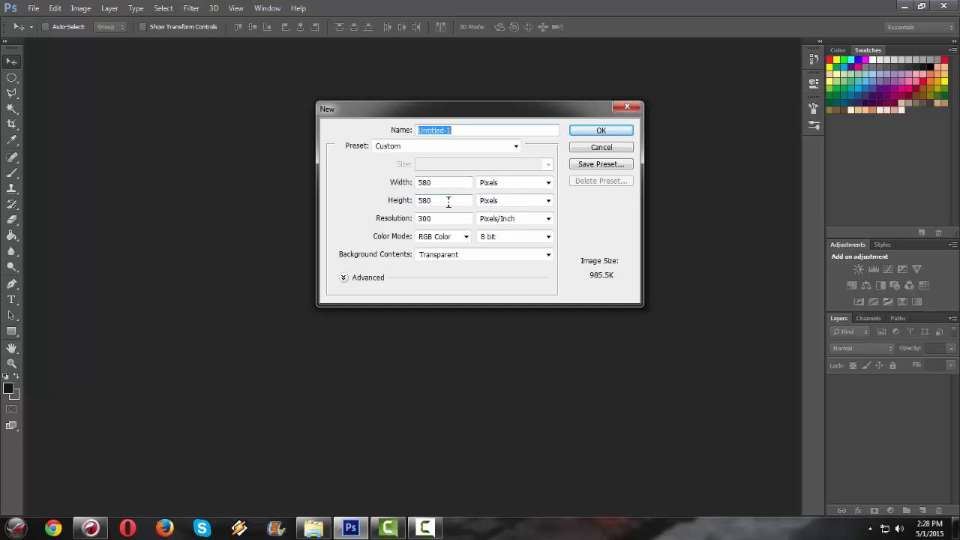
mouse_move(450, 223)
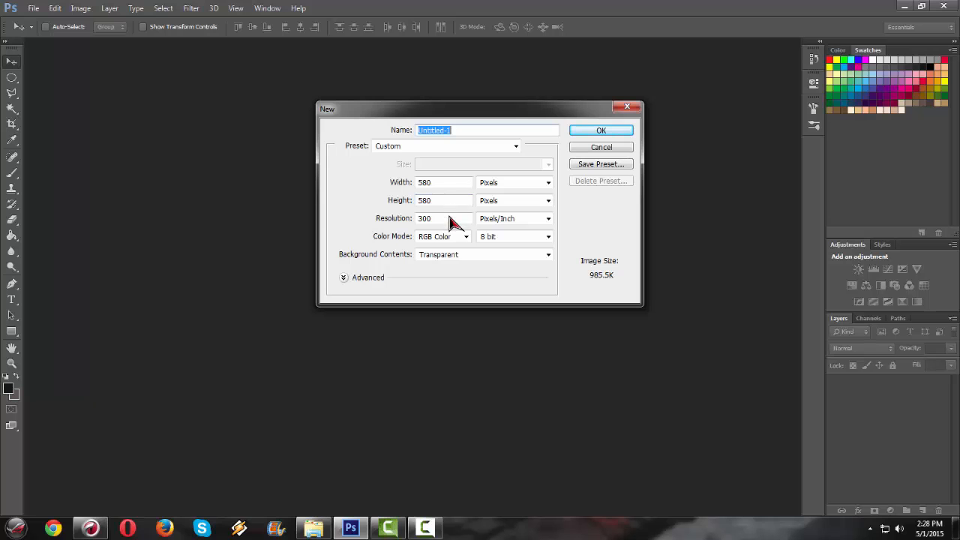
mouse_move(449, 219)
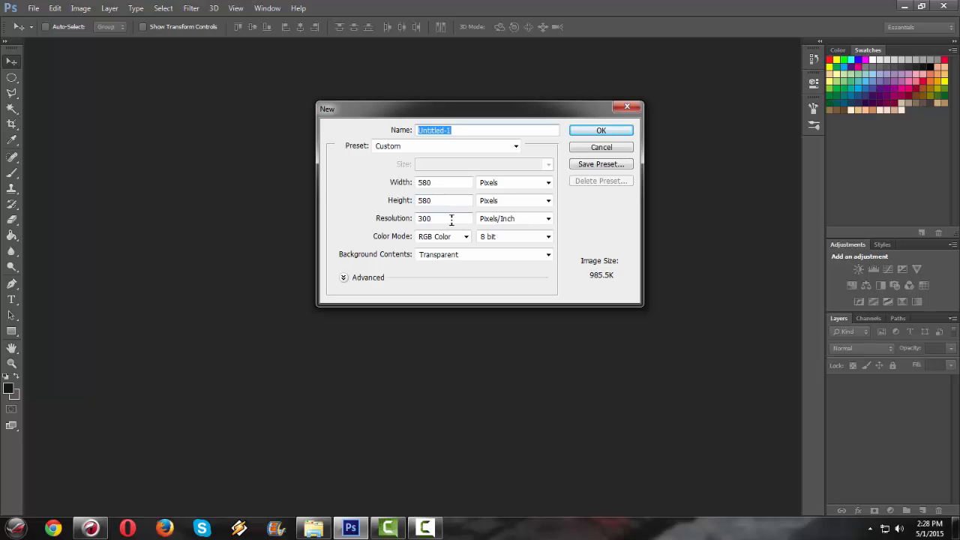
mouse_move(452, 219)
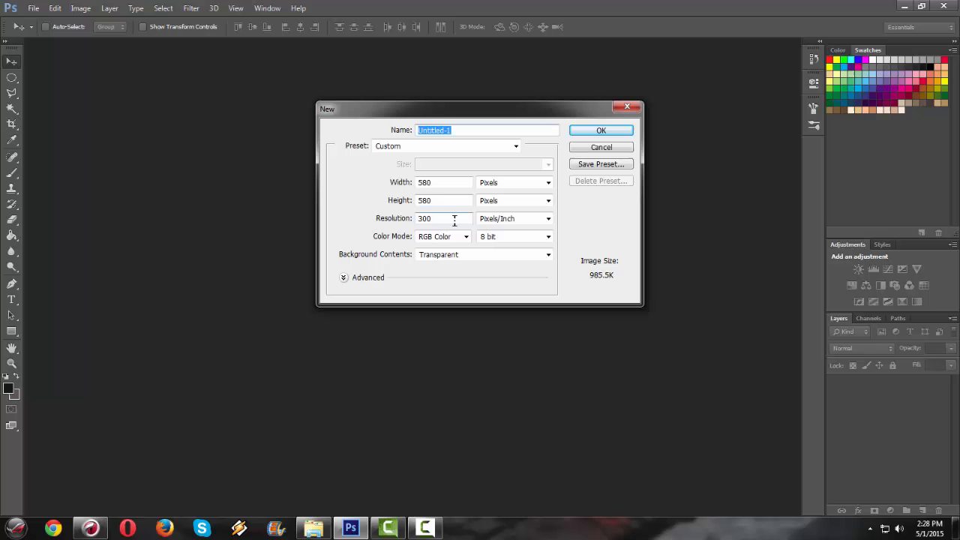
mouse_move(453, 219)
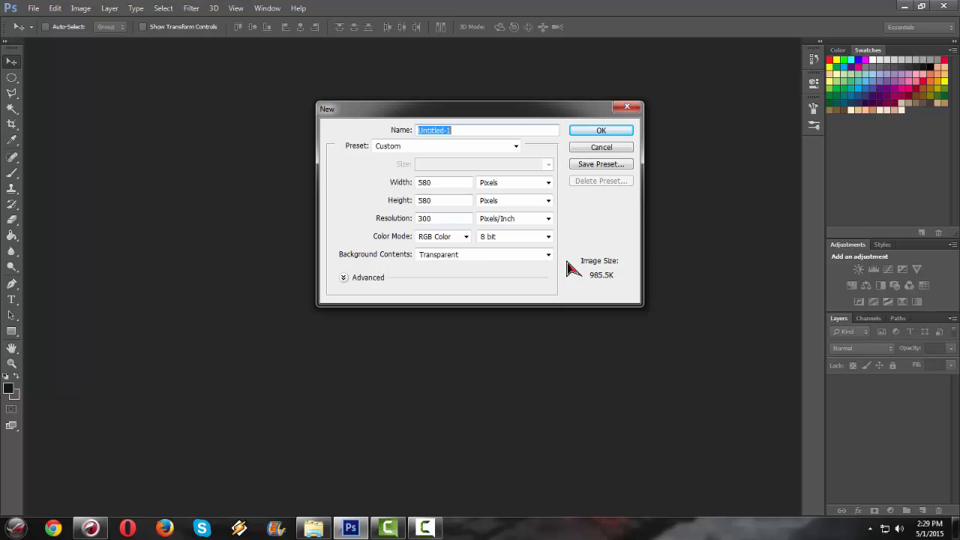
mouse_move(606, 288)
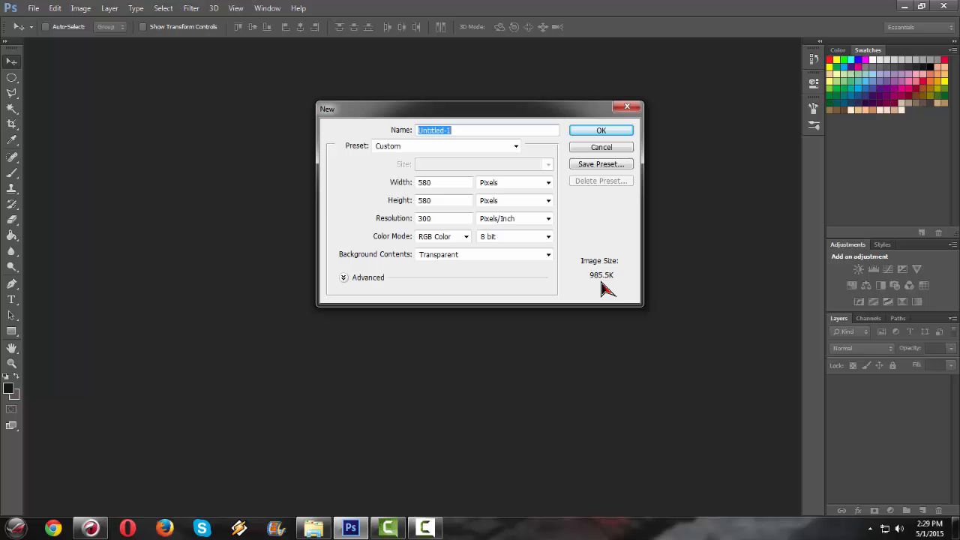
mouse_move(600, 293)
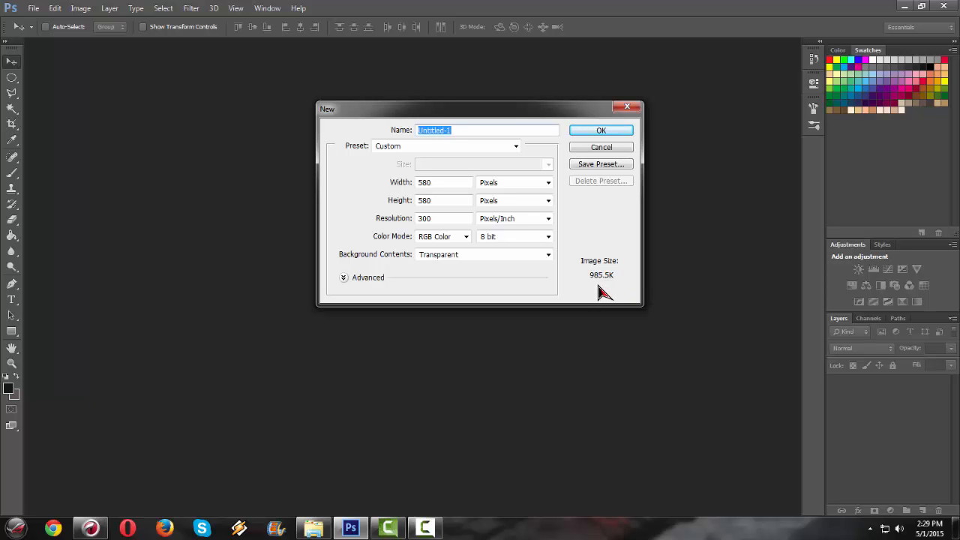
mouse_move(596, 298)
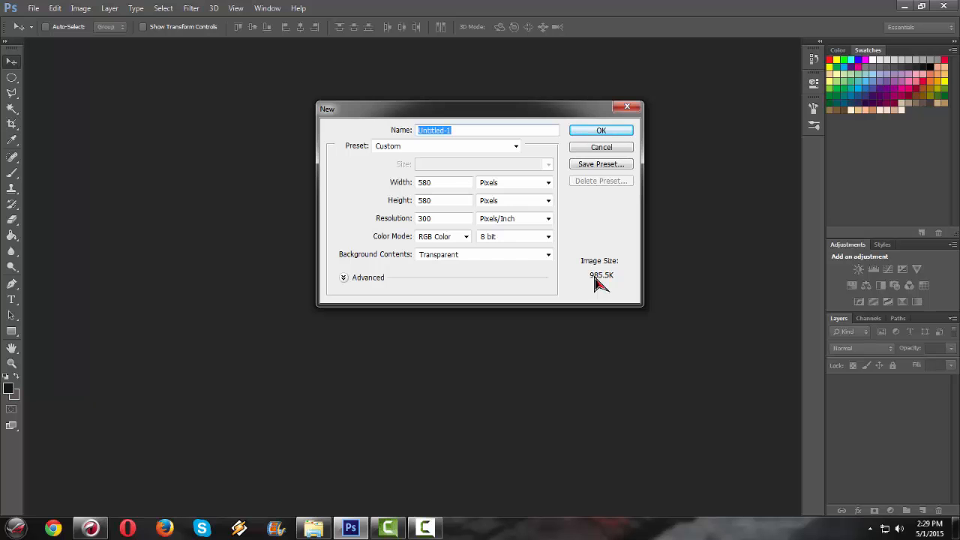
mouse_move(516, 222)
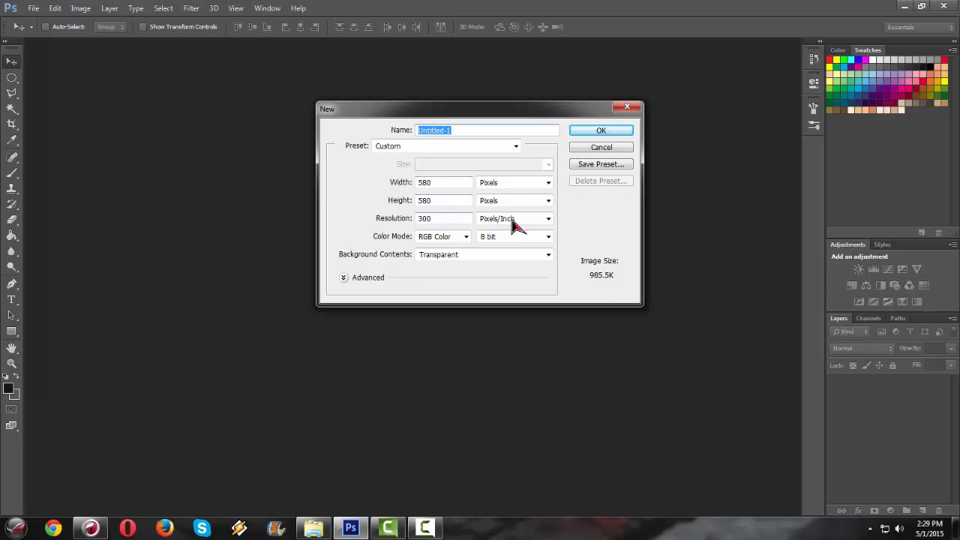
mouse_move(564, 264)
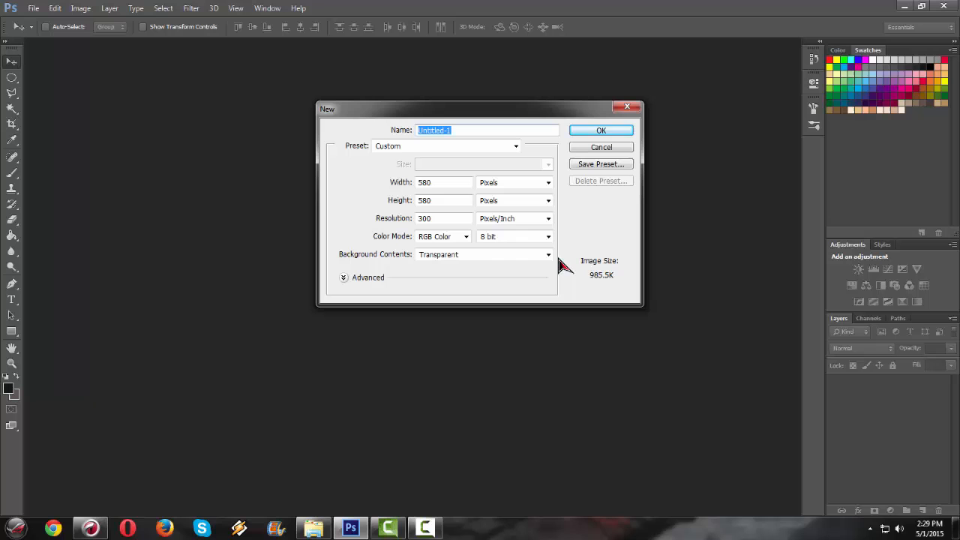
mouse_move(492, 266)
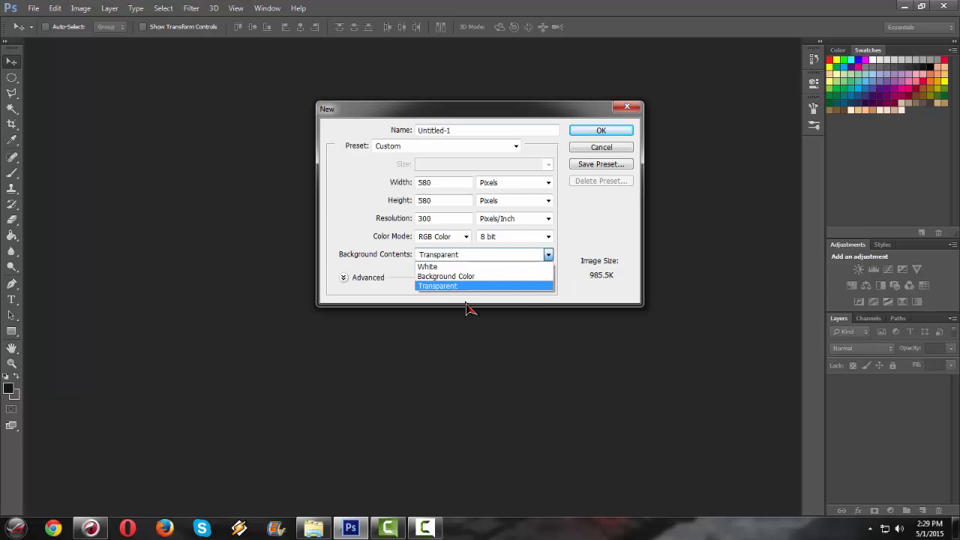
left_click(438, 285)
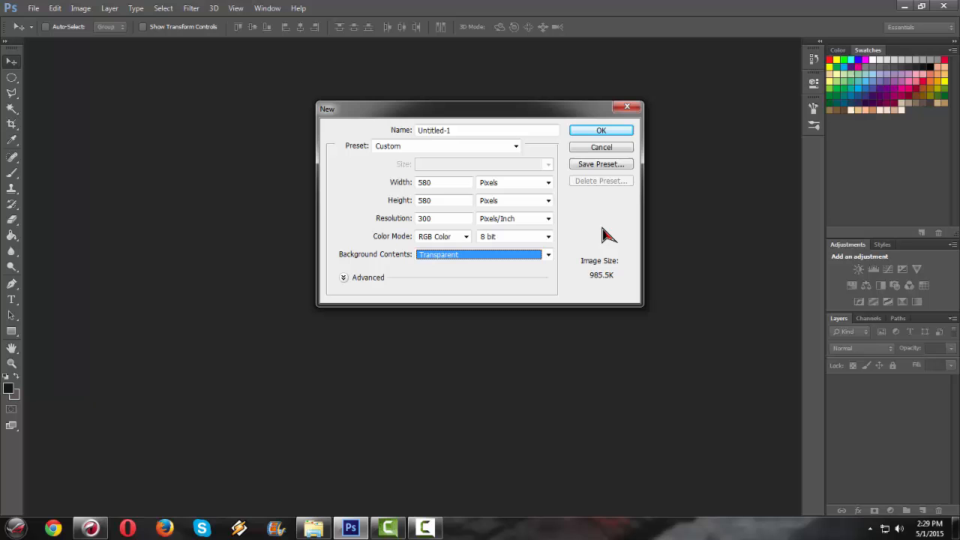
mouse_move(603, 243)
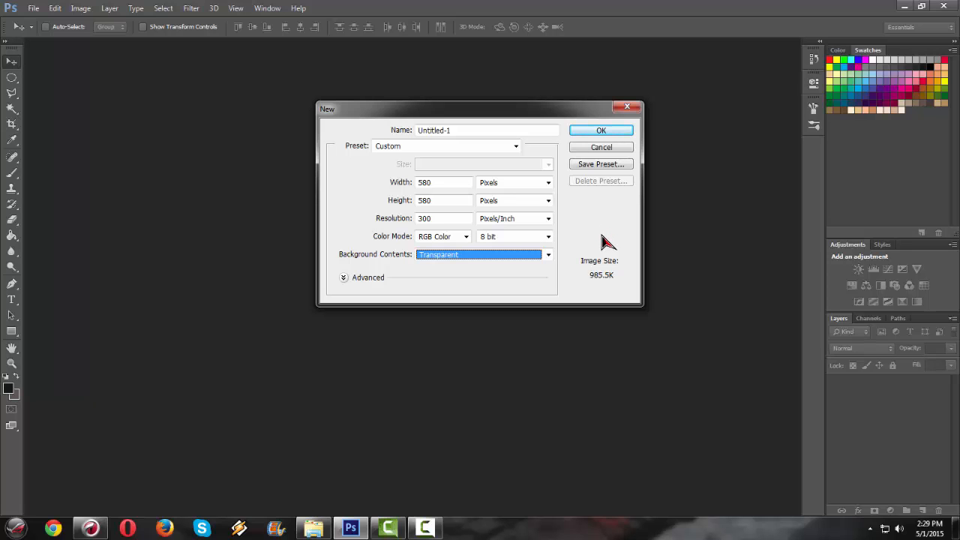
mouse_move(606, 186)
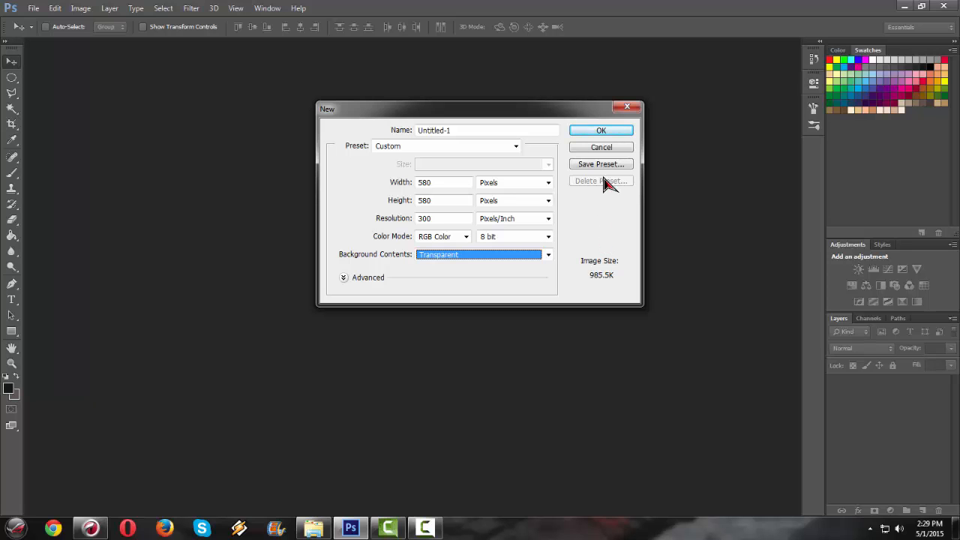
left_click(599, 129)
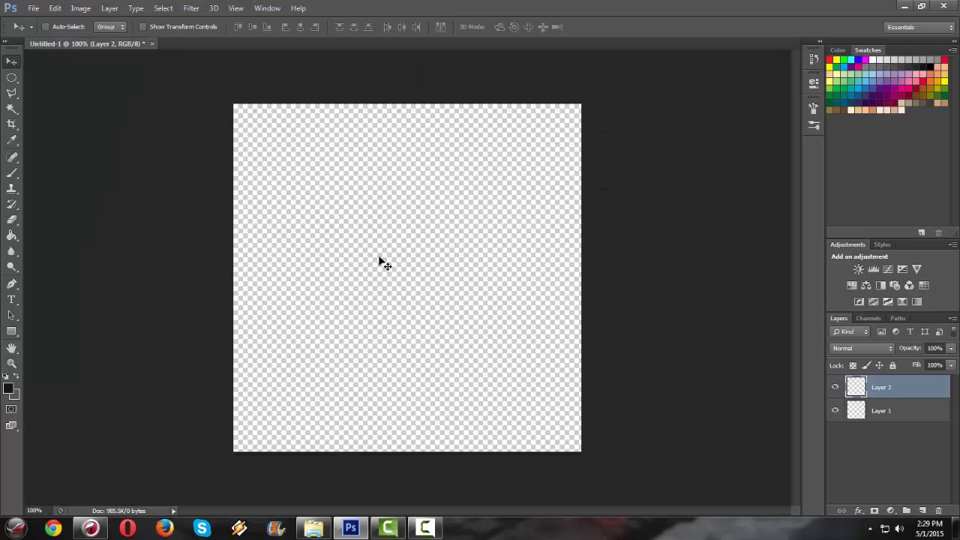
mouse_move(300, 223)
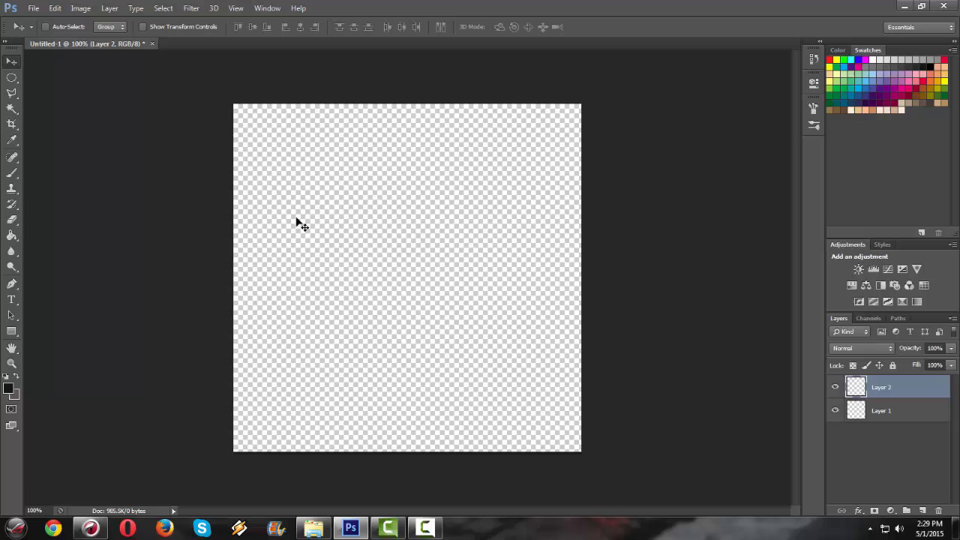
mouse_move(306, 227)
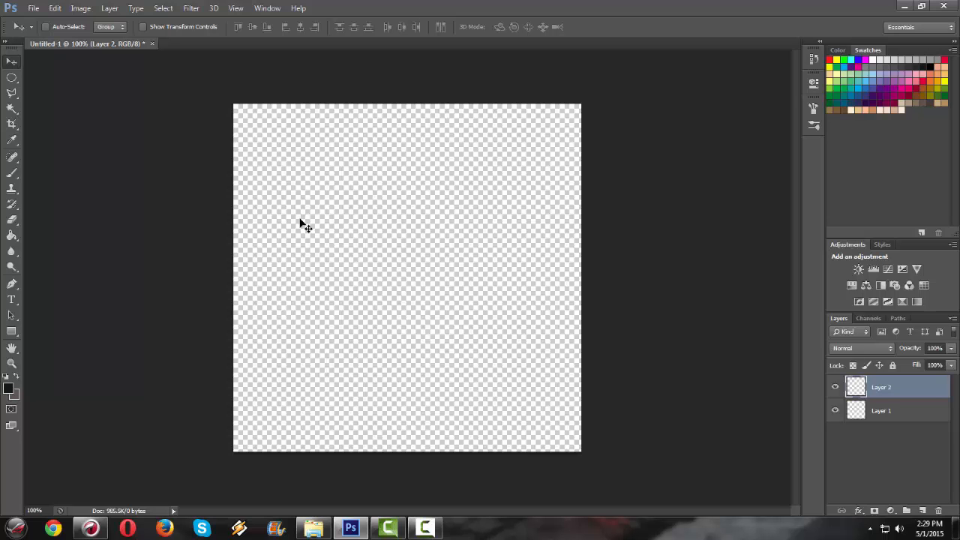
mouse_move(342, 228)
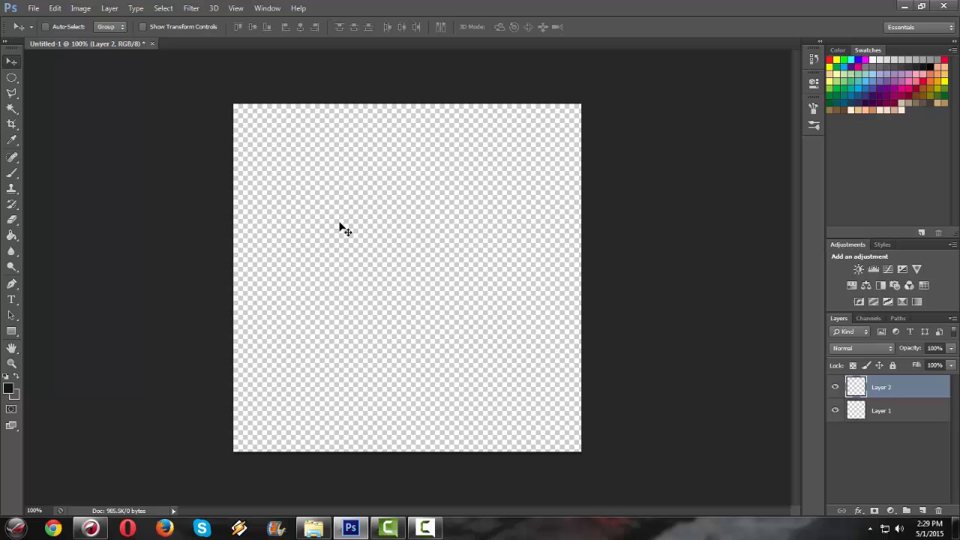
mouse_move(420, 234)
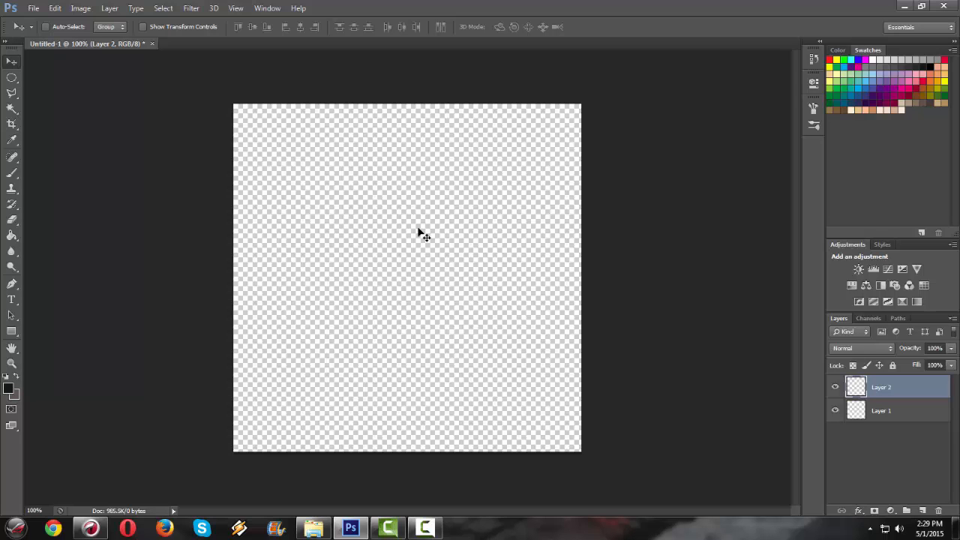
mouse_move(441, 261)
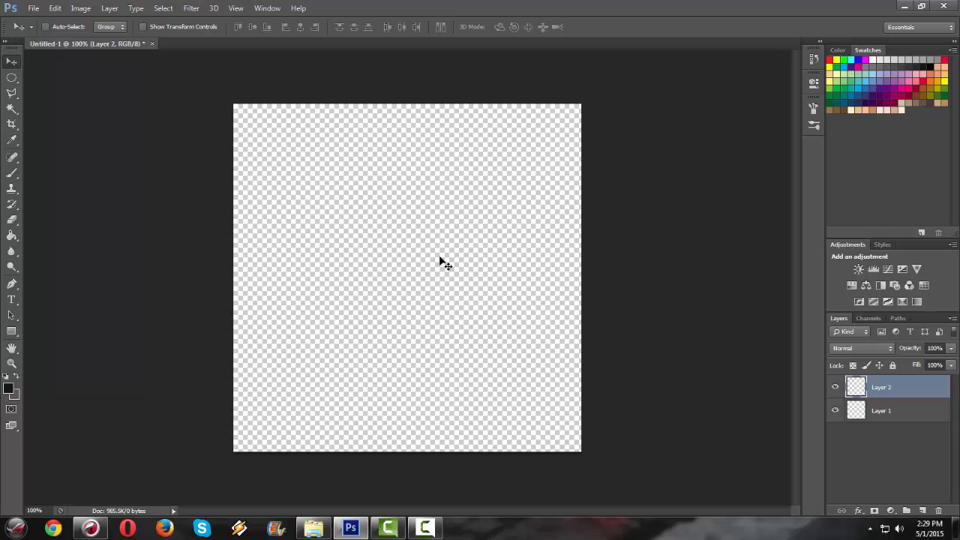
mouse_move(358, 209)
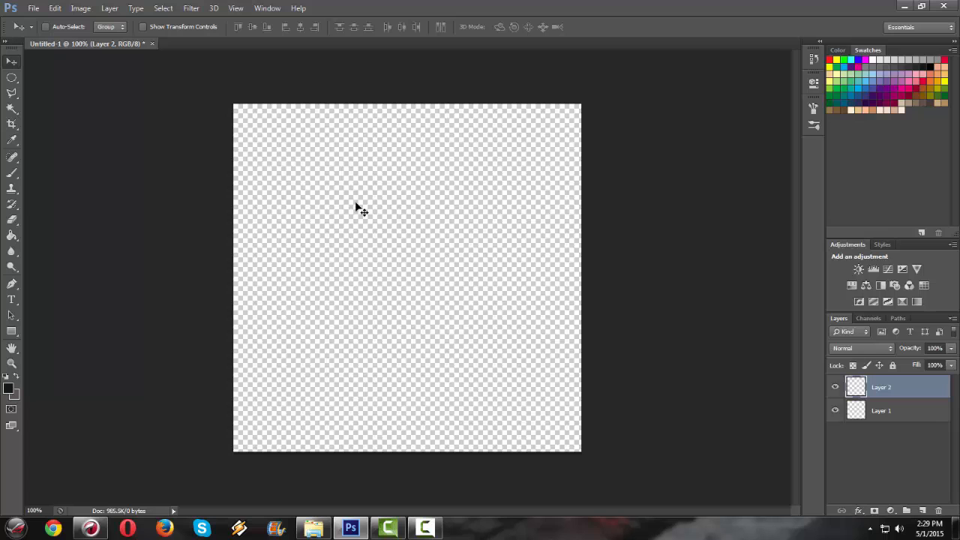
mouse_move(552, 270)
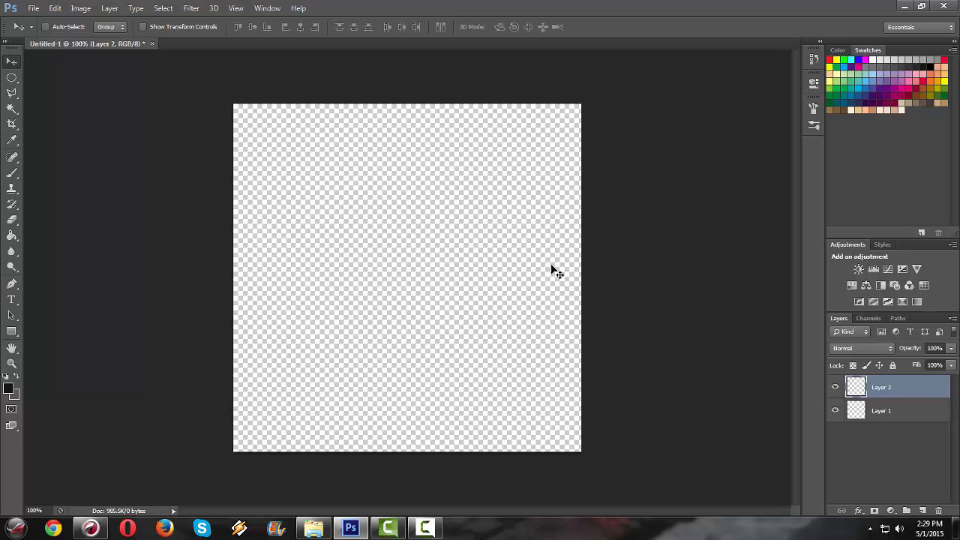
mouse_move(555, 261)
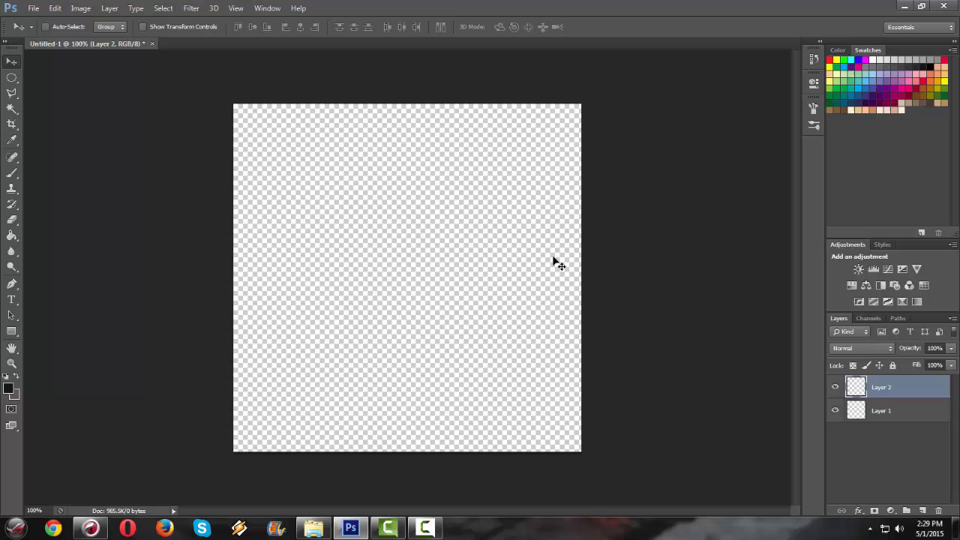
mouse_move(52, 84)
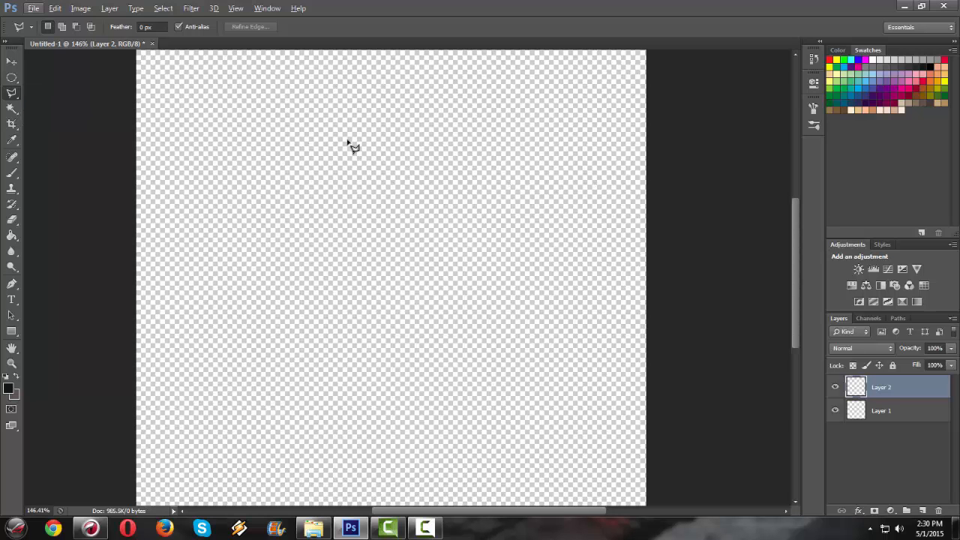
Trace the left edge, top bar and diagonal stroke of the slanted 7 with the Polygonal Lasso.
left_click_drag(366, 133, 366, 188)
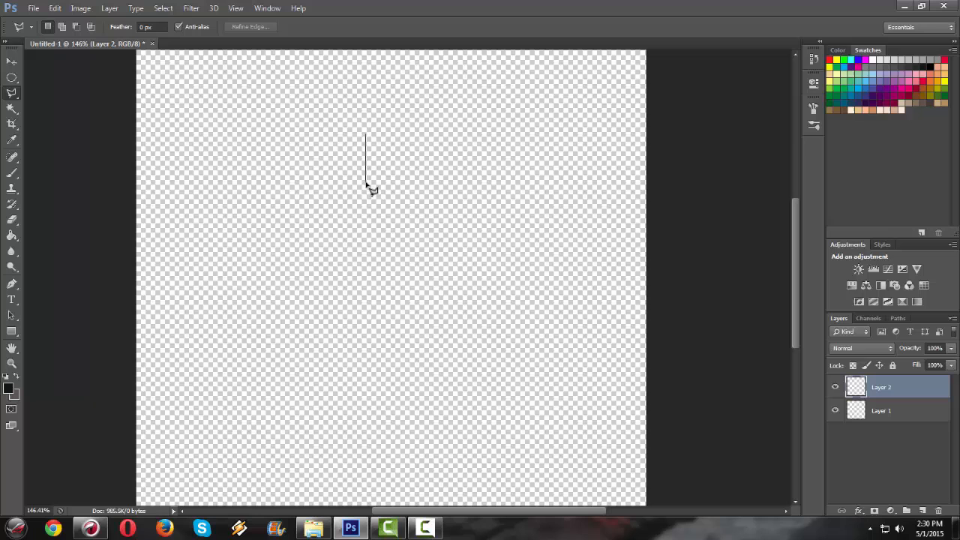
left_click_drag(366, 189, 465, 189)
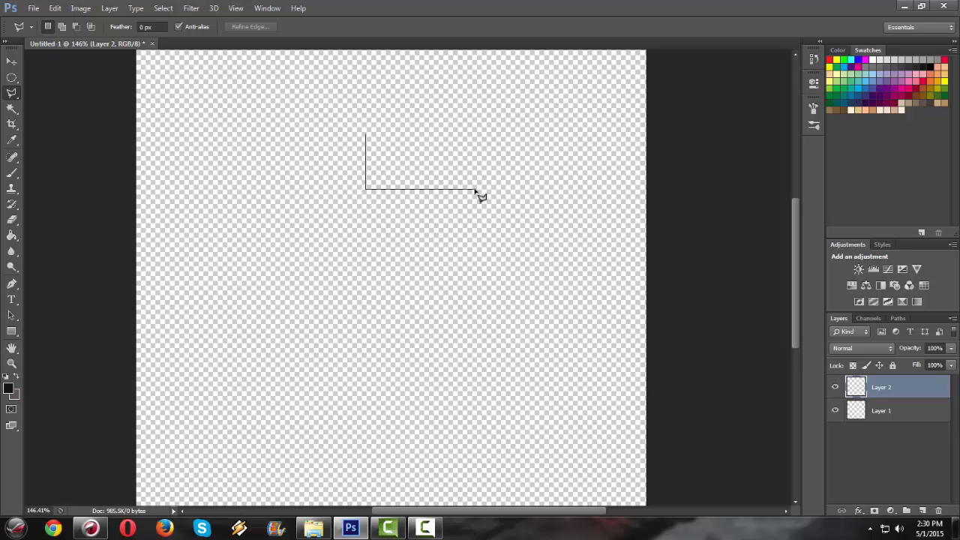
left_click_drag(473, 195, 363, 318)
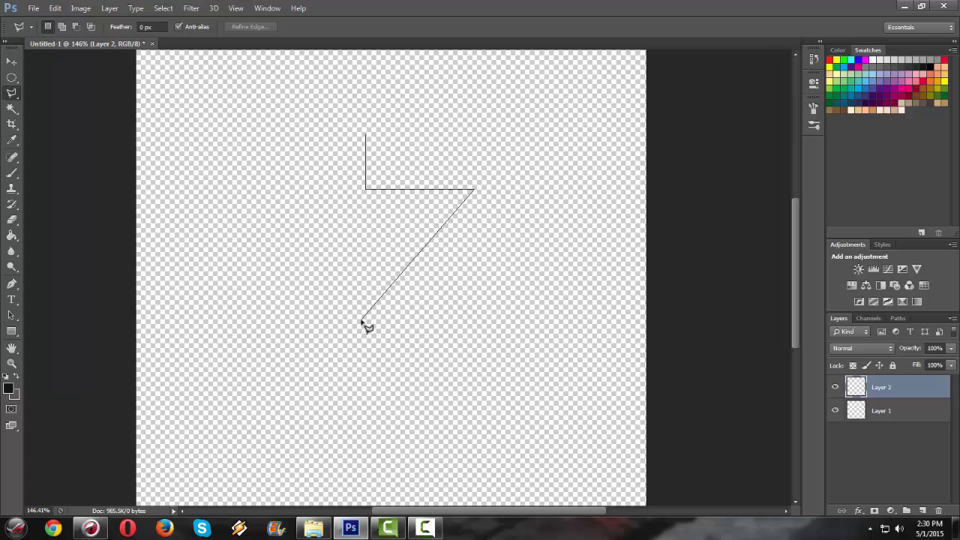
left_click(396, 373)
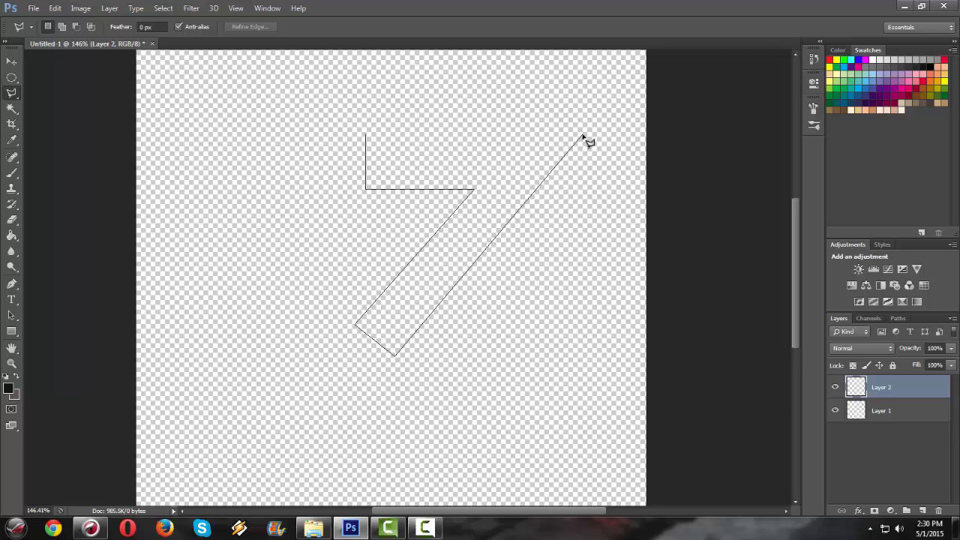
mouse_move(579, 147)
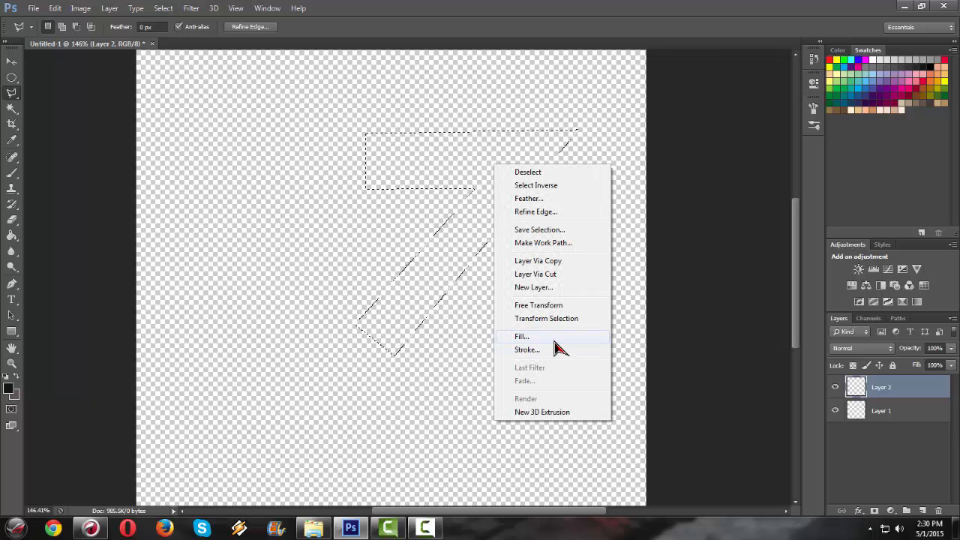
Fill the 7-shaped selection with the dark grey foreground colour.
left_click(520, 336)
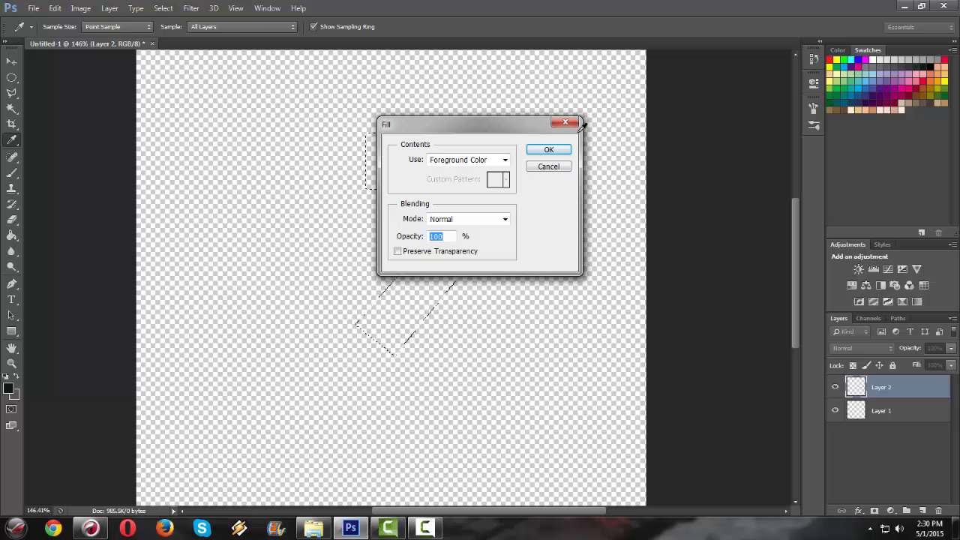
left_click(549, 149)
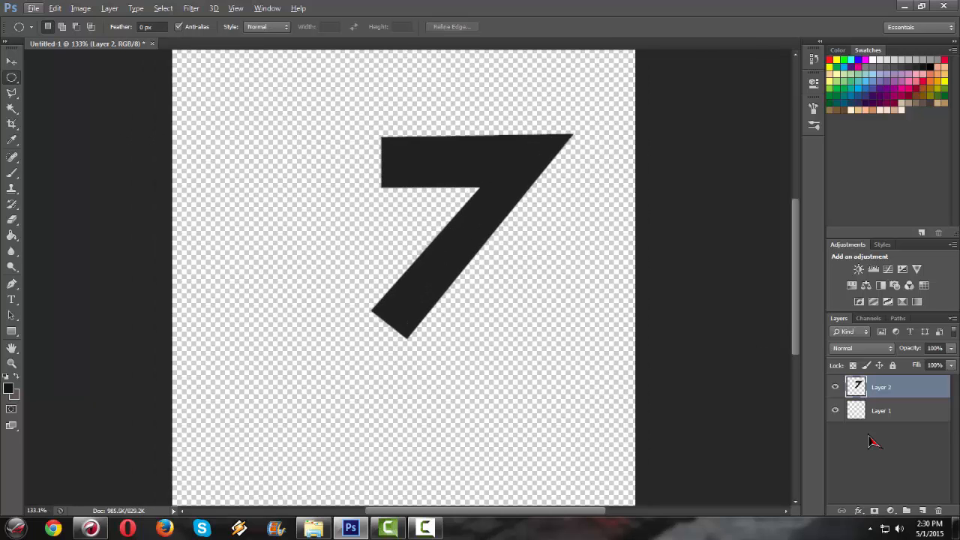
mouse_move(854, 387)
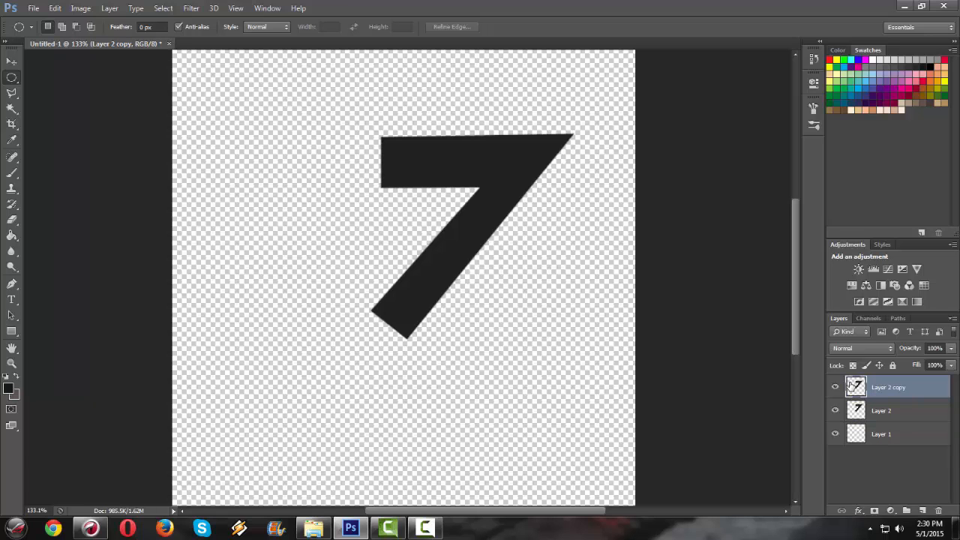
mouse_move(468, 291)
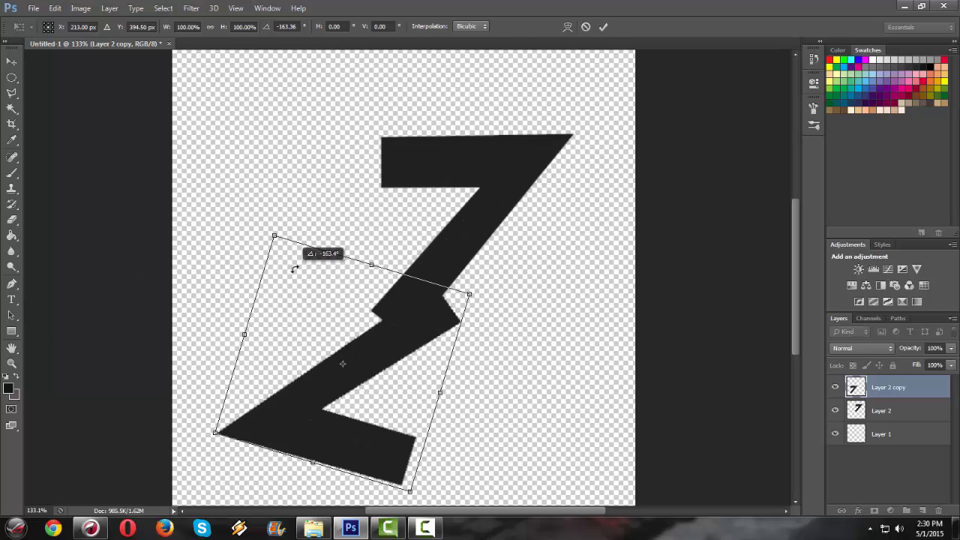
Rotate the duplicated 7 about 180° so it sits upside down beneath the original.
left_click_drag(294, 267, 247, 267)
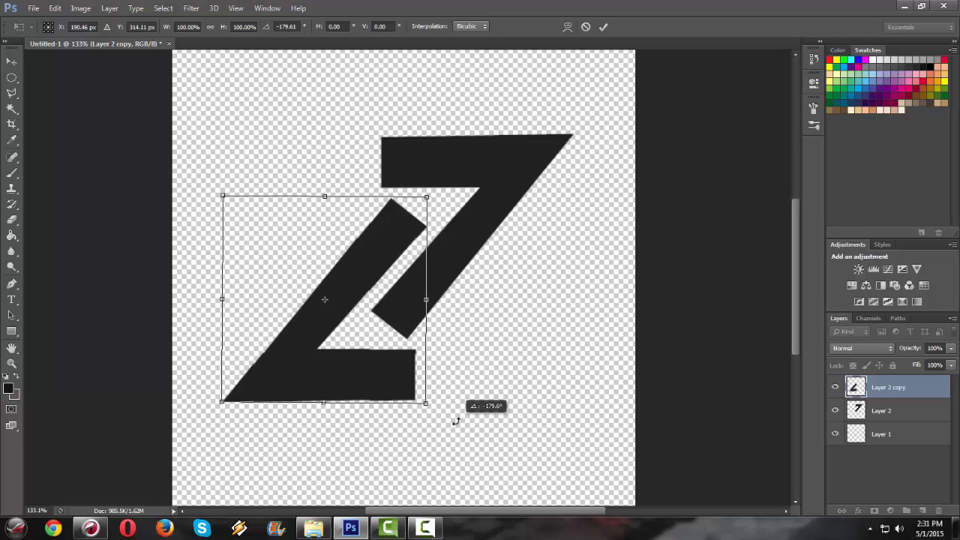
mouse_move(287, 237)
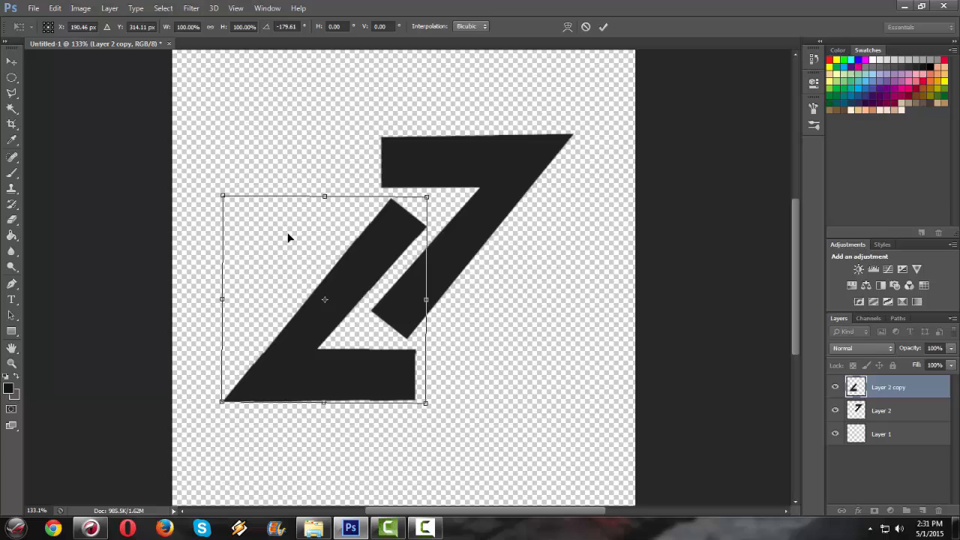
mouse_move(429, 317)
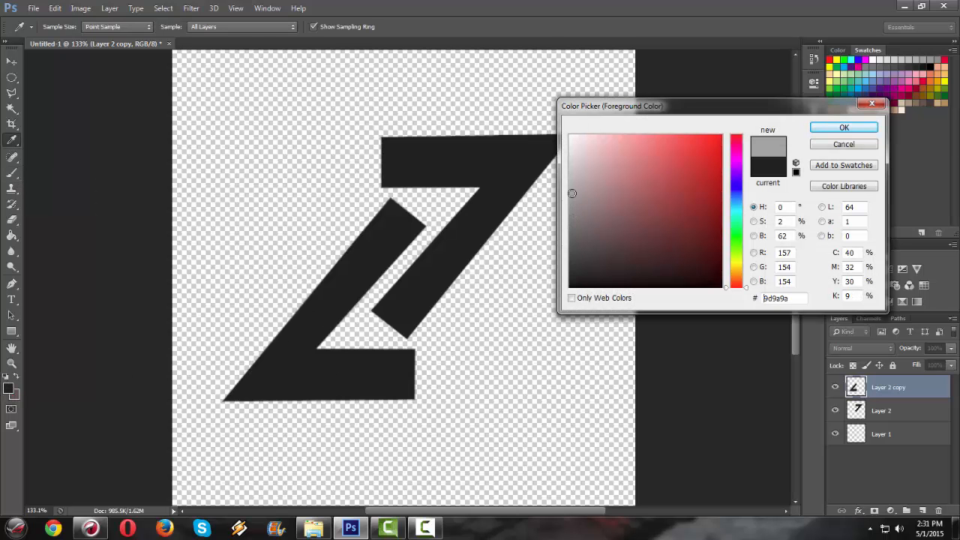
Choose a light grey foreground colour for recolouring the upside-down piece.
left_click(570, 159)
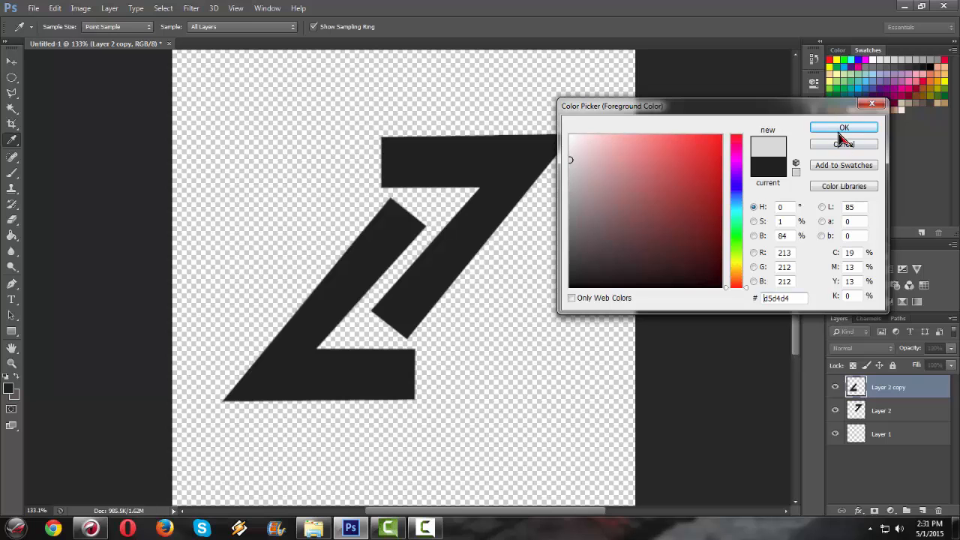
left_click(842, 126)
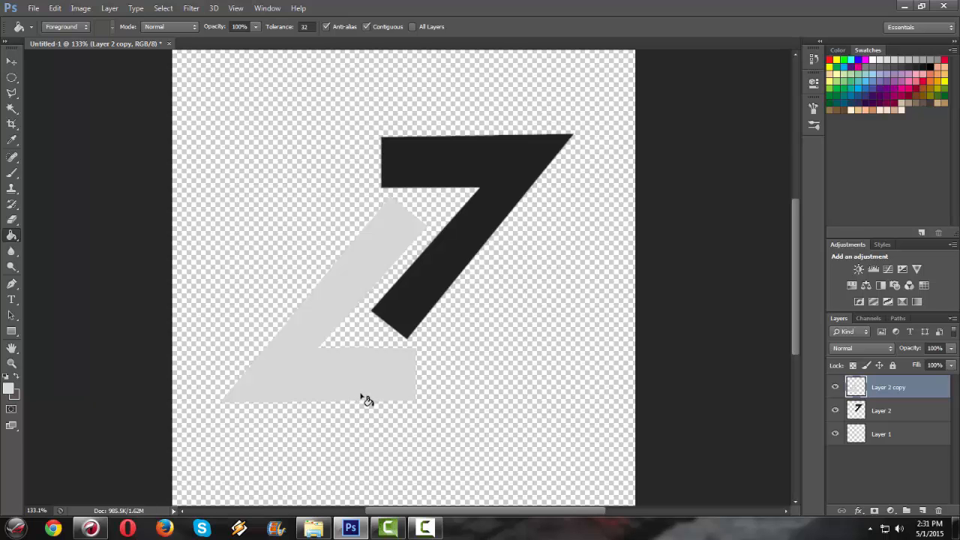
mouse_move(890, 387)
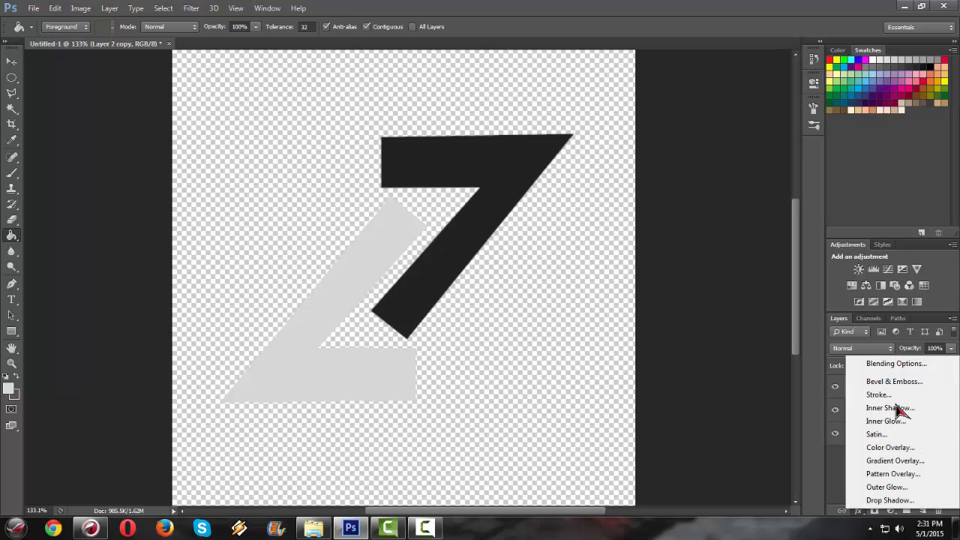
Apply a thick black outside Stroke effect to the light grey piece, then select the dark 7 layer.
left_click(879, 395)
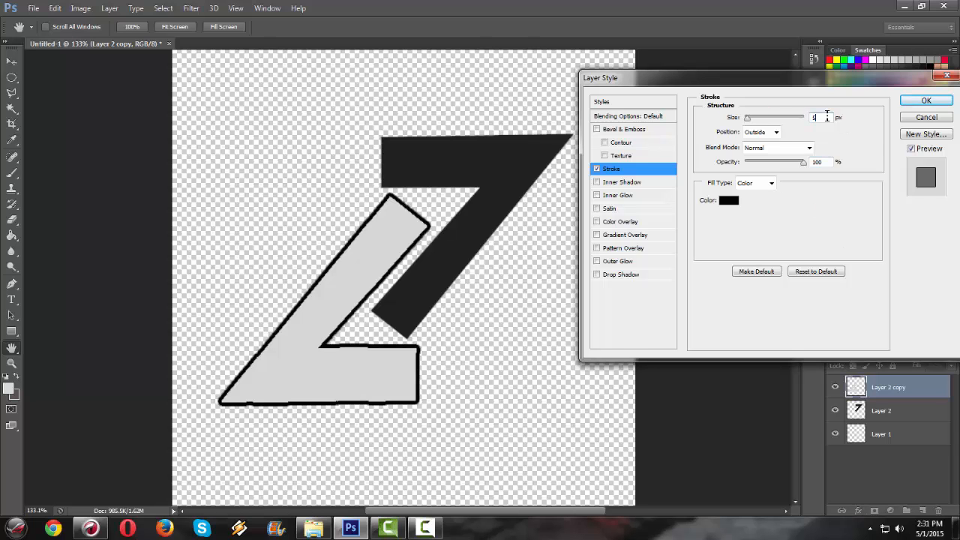
mouse_move(824, 117)
type("8")
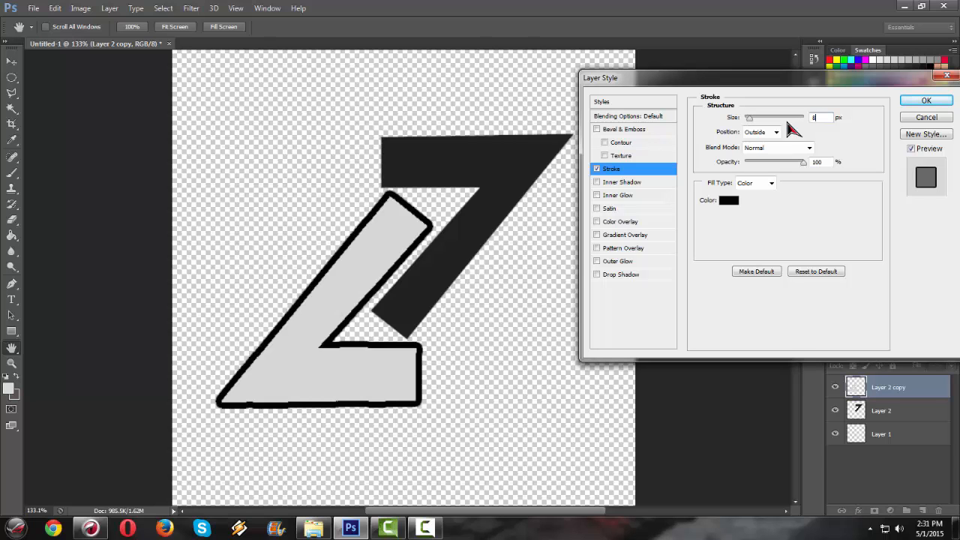
left_click(927, 100)
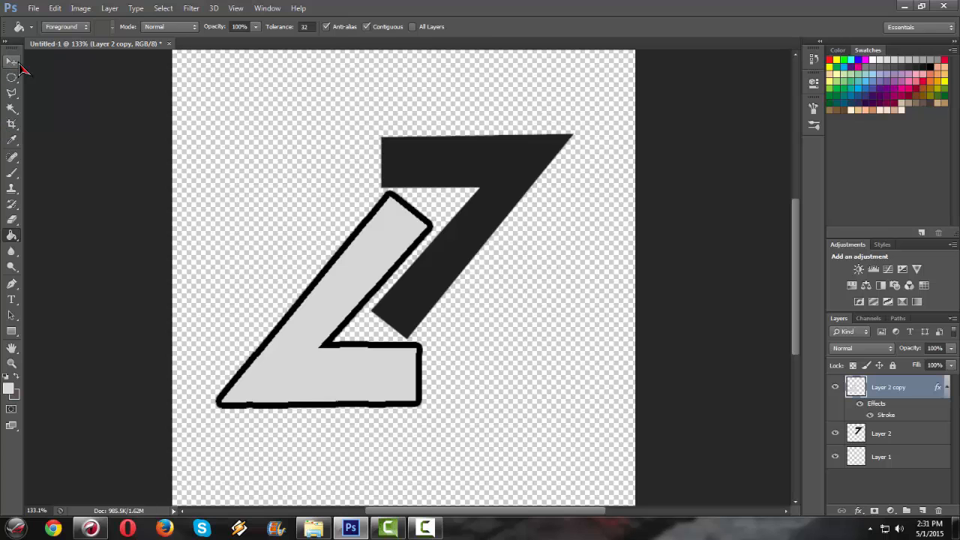
left_click(9, 61)
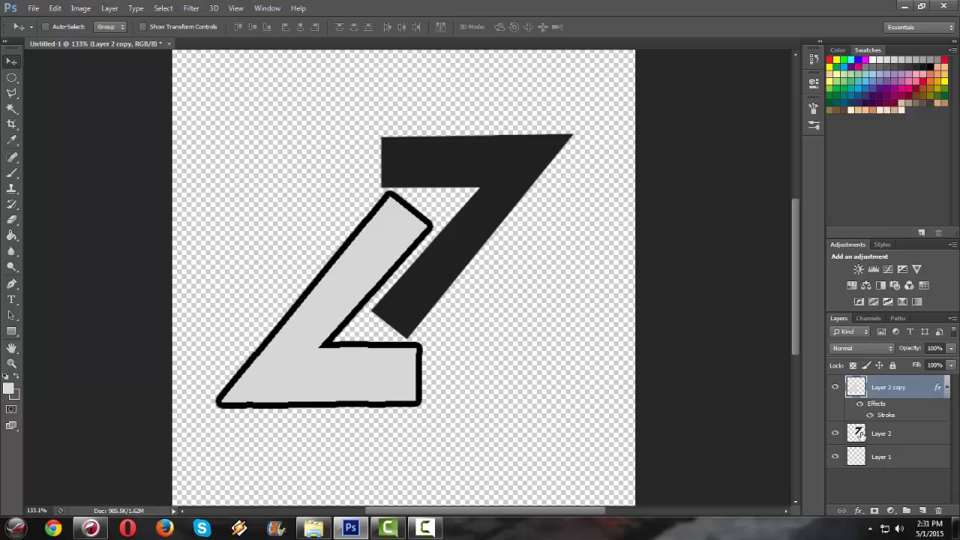
left_click(897, 431)
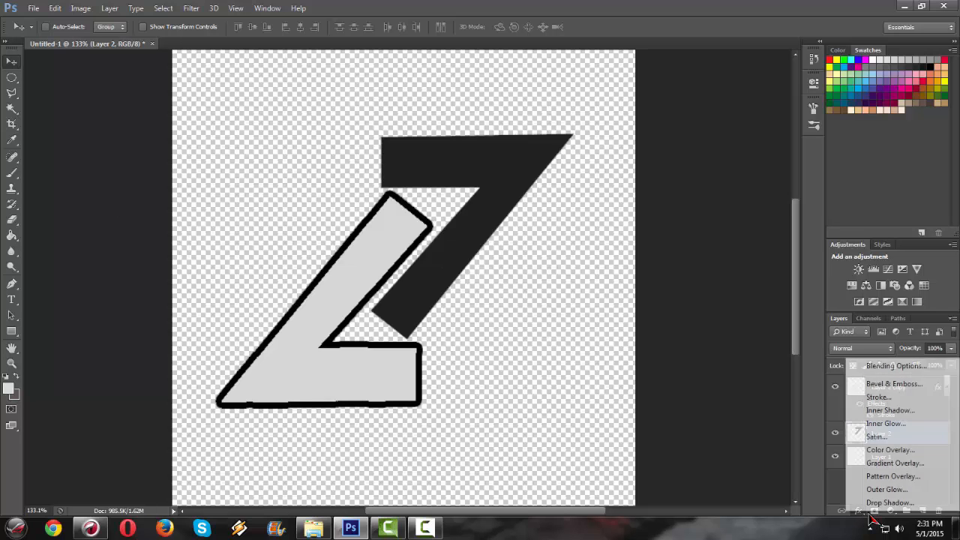
Give the dark 7 a thin near-white Stroke effect and nudge it slightly up and right.
left_click(879, 396)
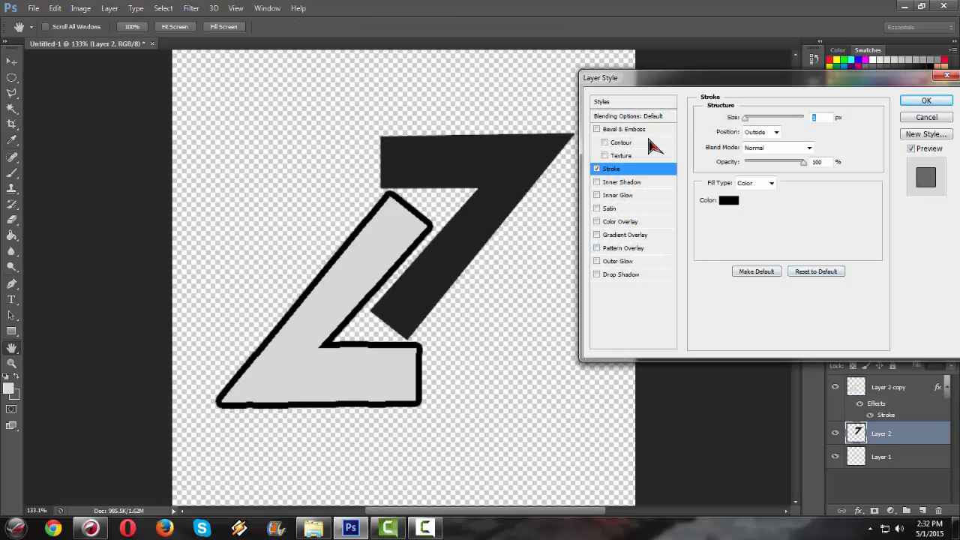
mouse_move(738, 217)
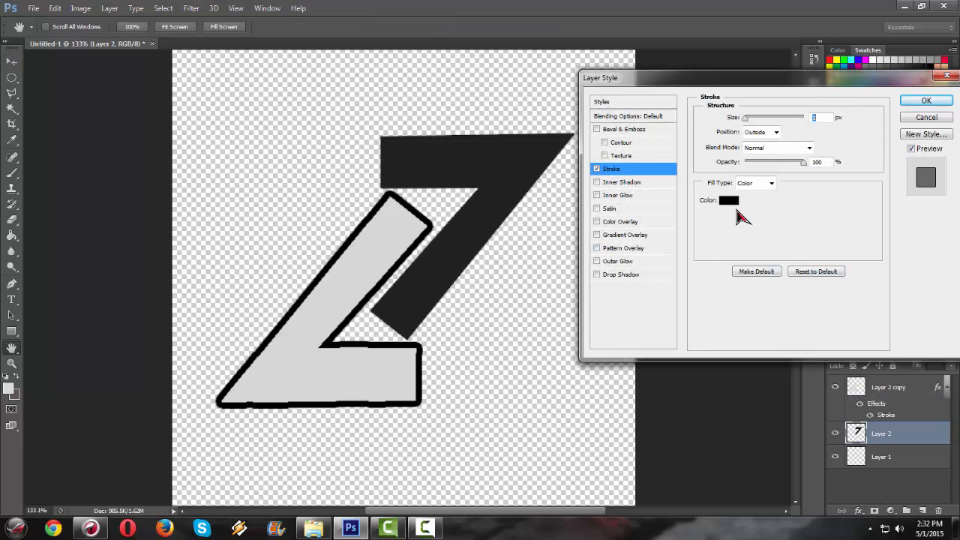
left_click(732, 199)
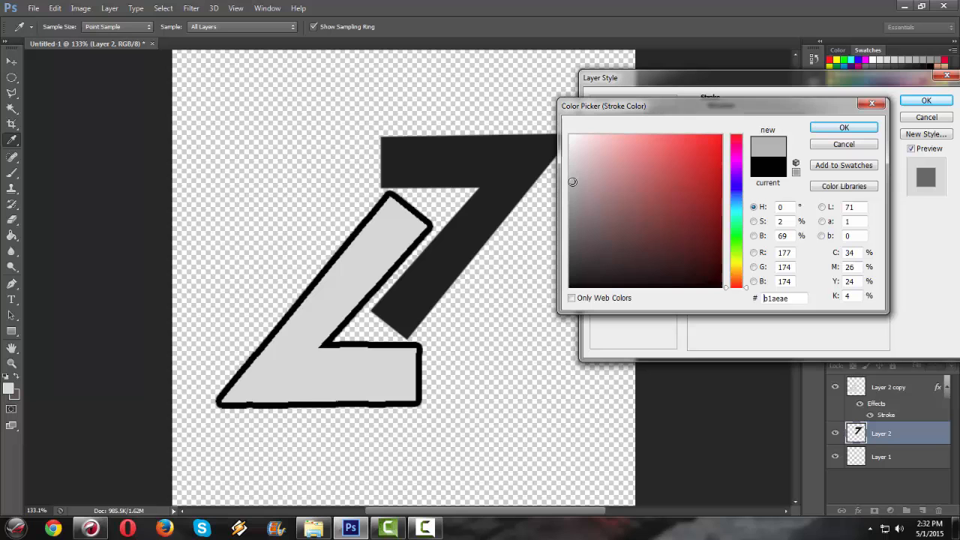
left_click(578, 154)
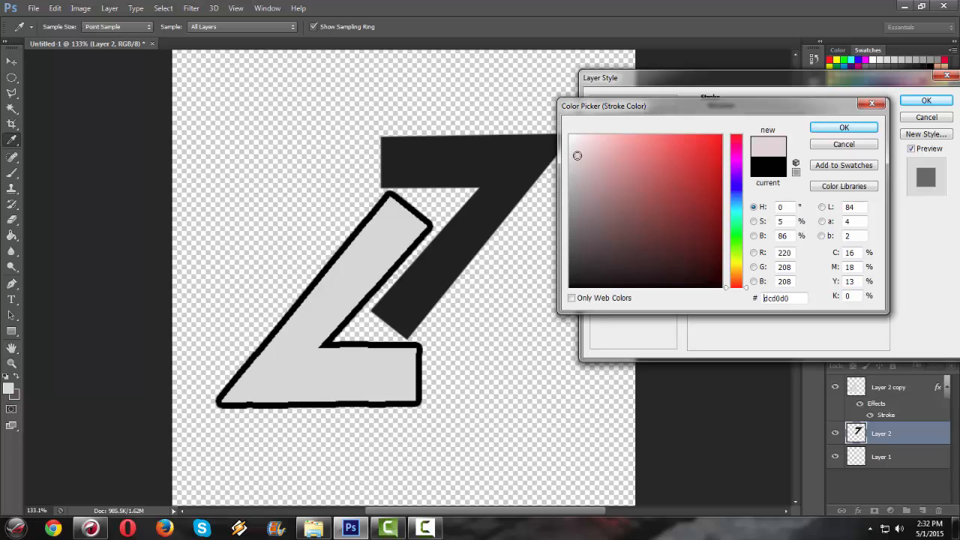
left_click(573, 147)
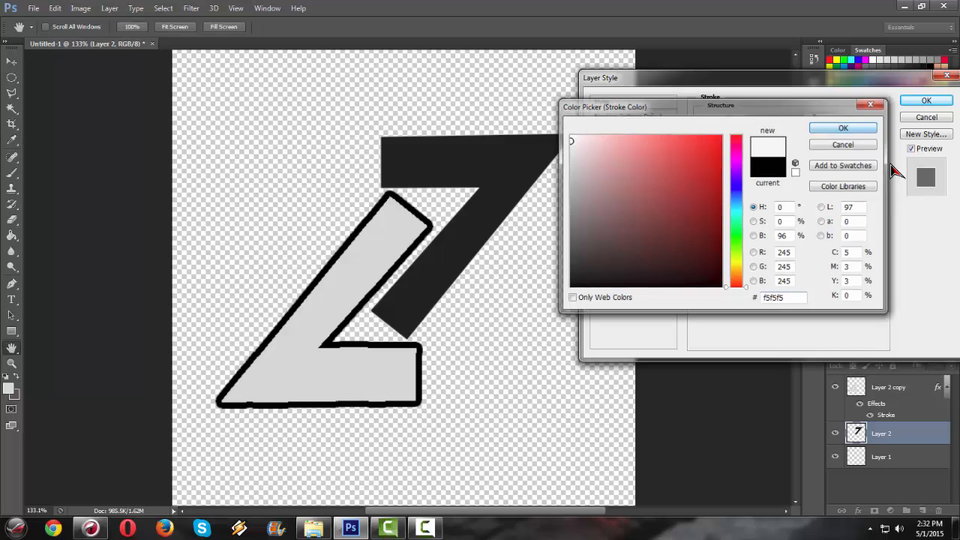
left_click(843, 128)
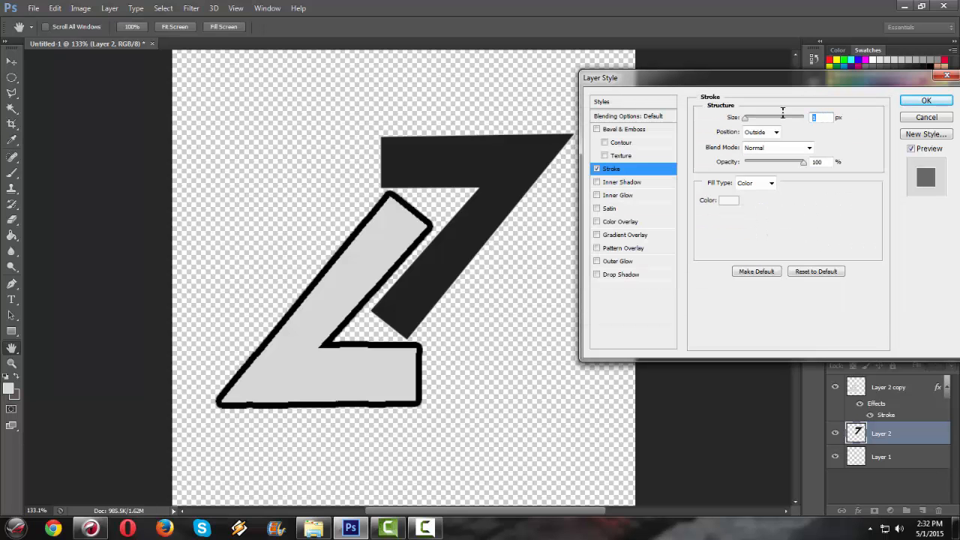
left_click(928, 99)
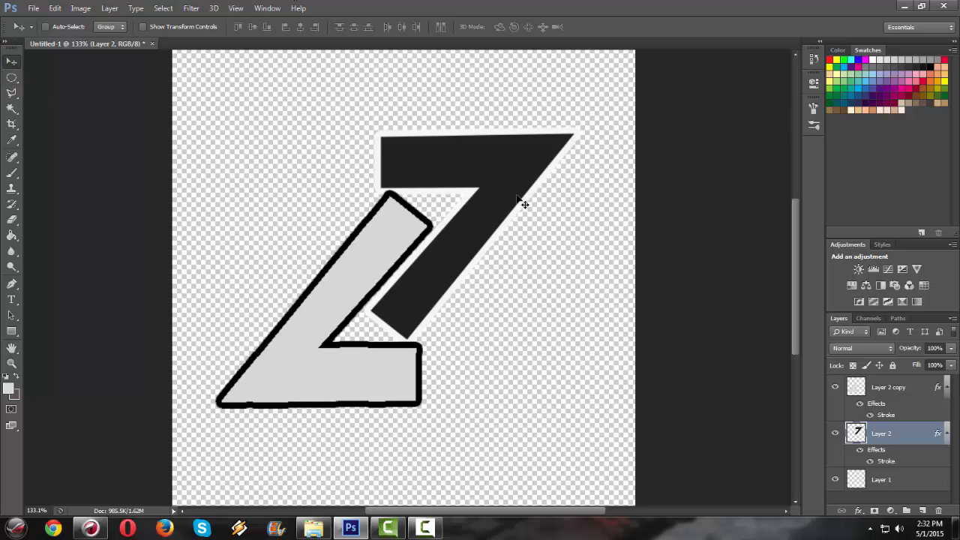
left_click_drag(523, 204, 527, 177)
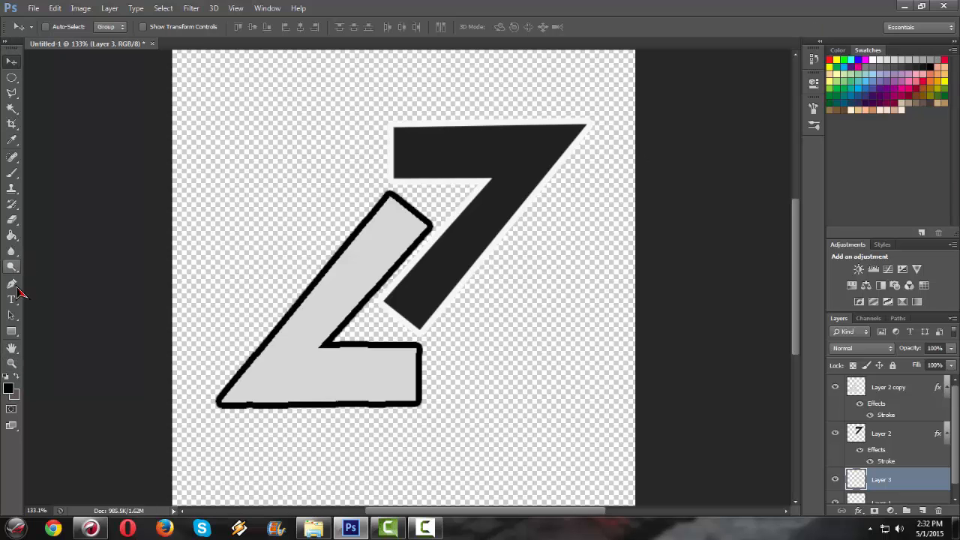
mouse_move(14, 237)
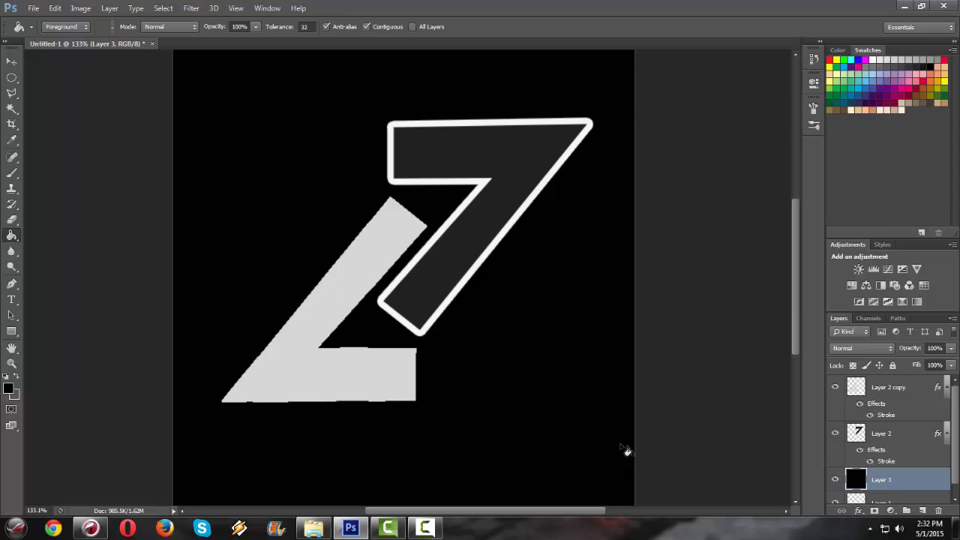
Pick dark red #4a0202 as foreground and fill the bottom layer with it.
left_click(9, 389)
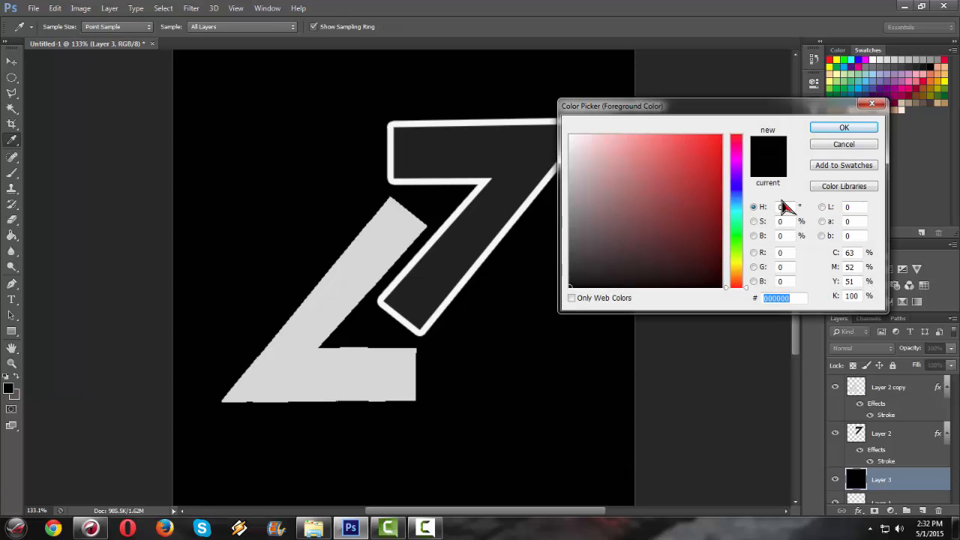
left_click(717, 243)
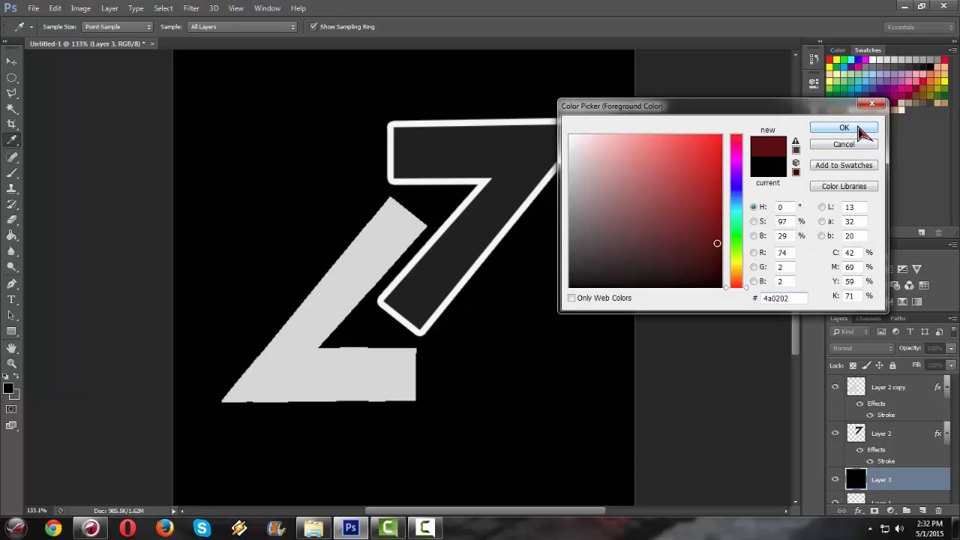
left_click(843, 127)
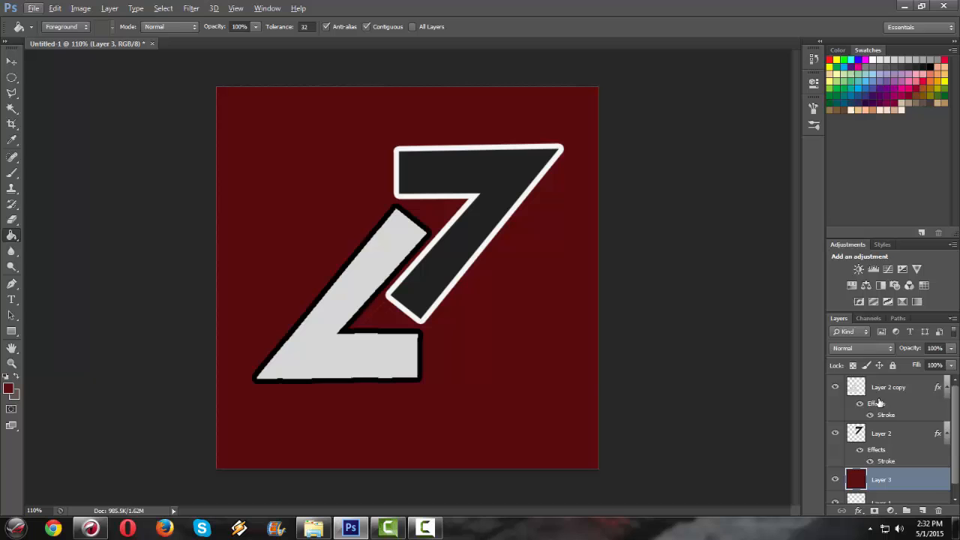
left_click(888, 387)
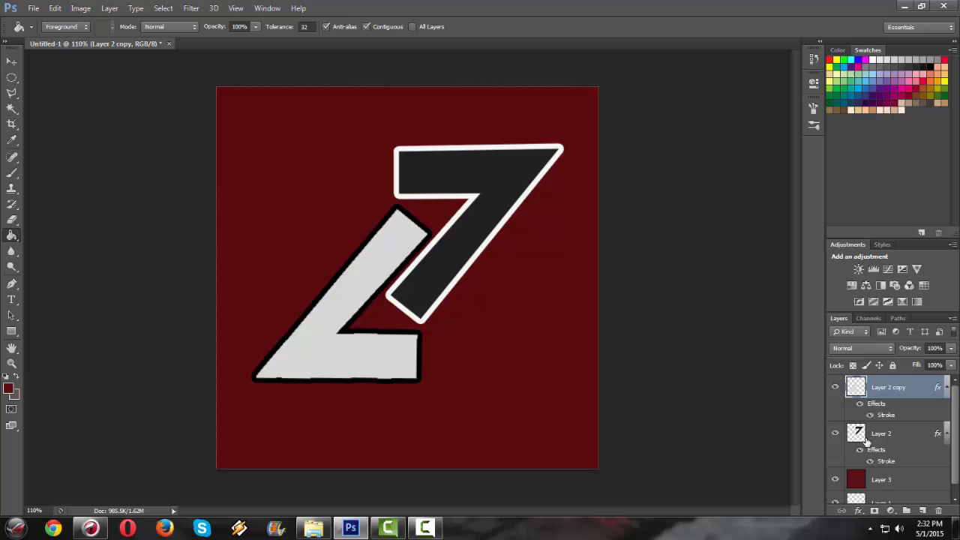
Select both Z7 layers and drag the logo slightly down and left on the red square.
left_click(892, 432)
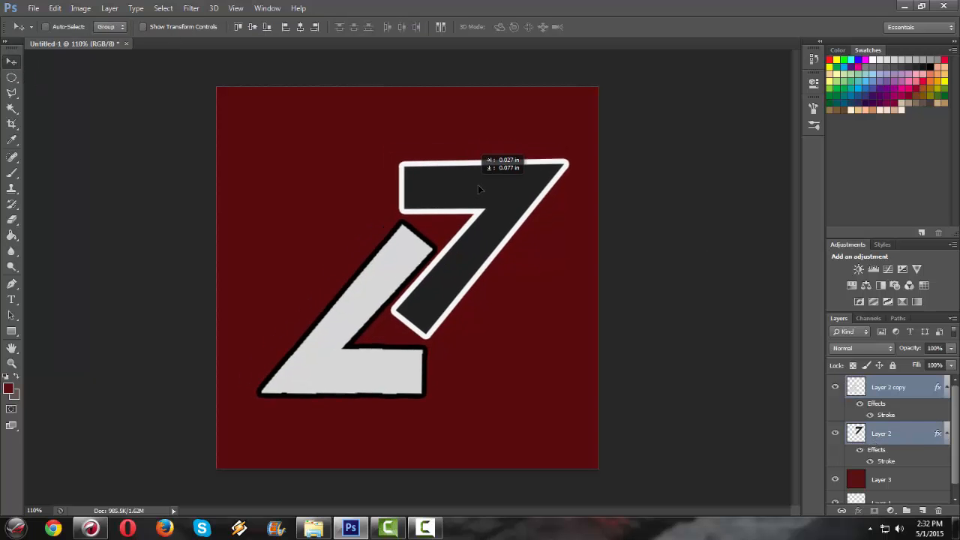
left_click_drag(479, 187, 464, 182)
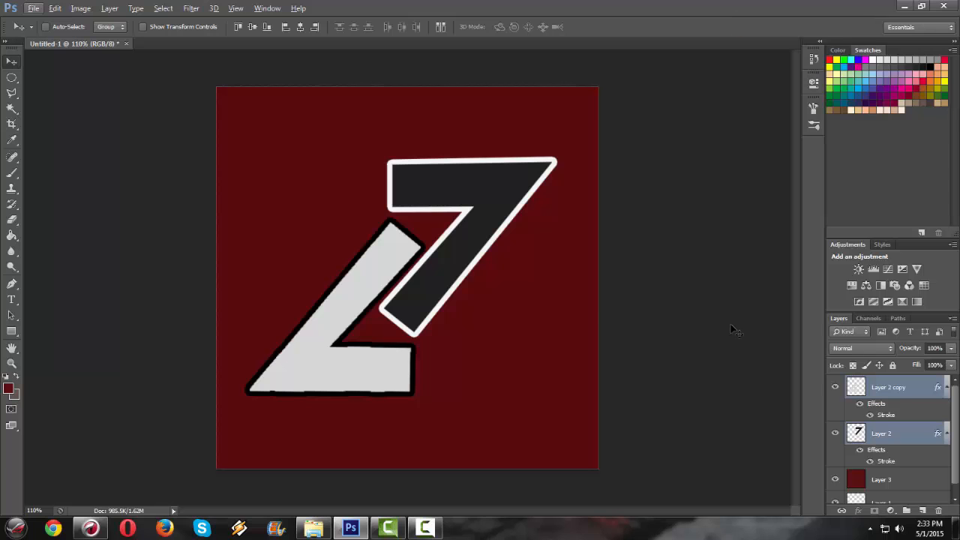
mouse_move(485, 263)
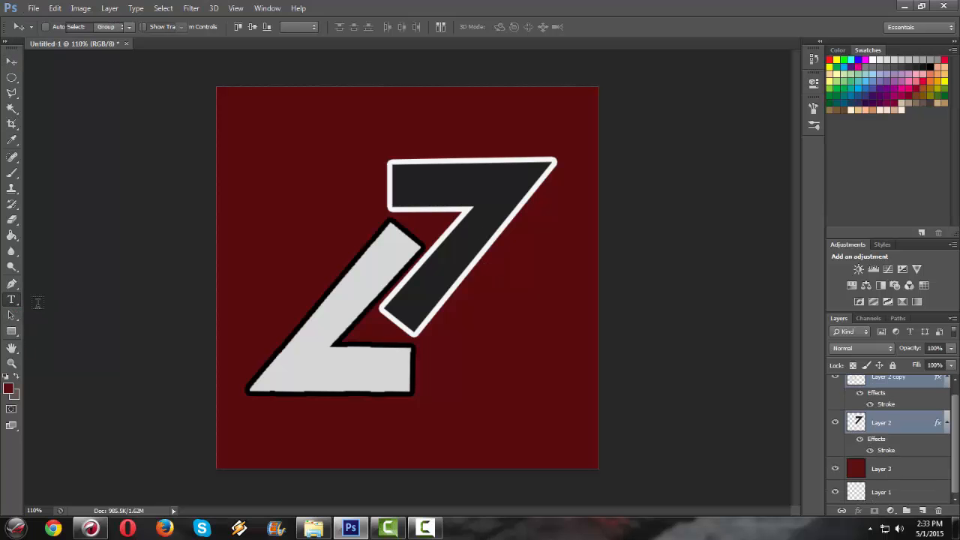
Draw a text box across the logo's middle and enter the title ZION TUTORIALS.
left_click(10, 300)
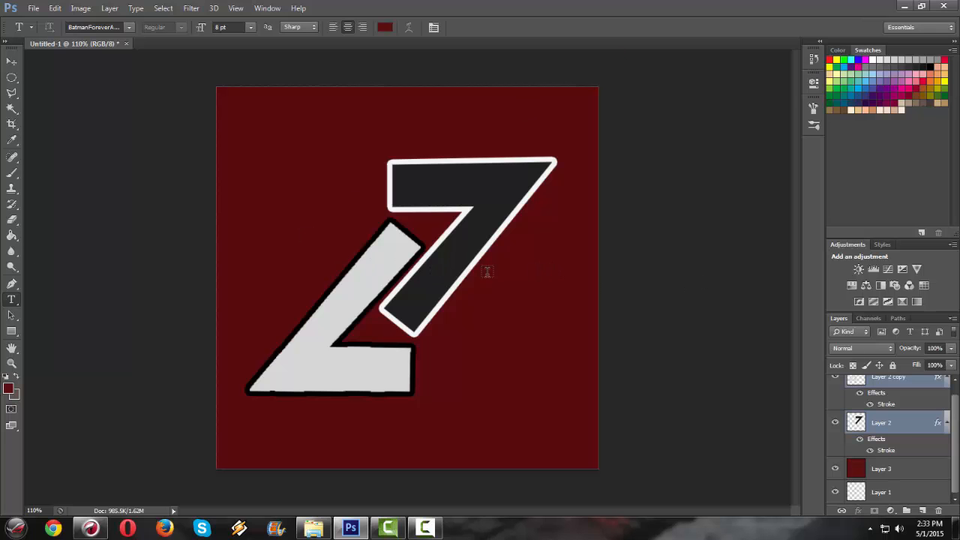
mouse_move(288, 258)
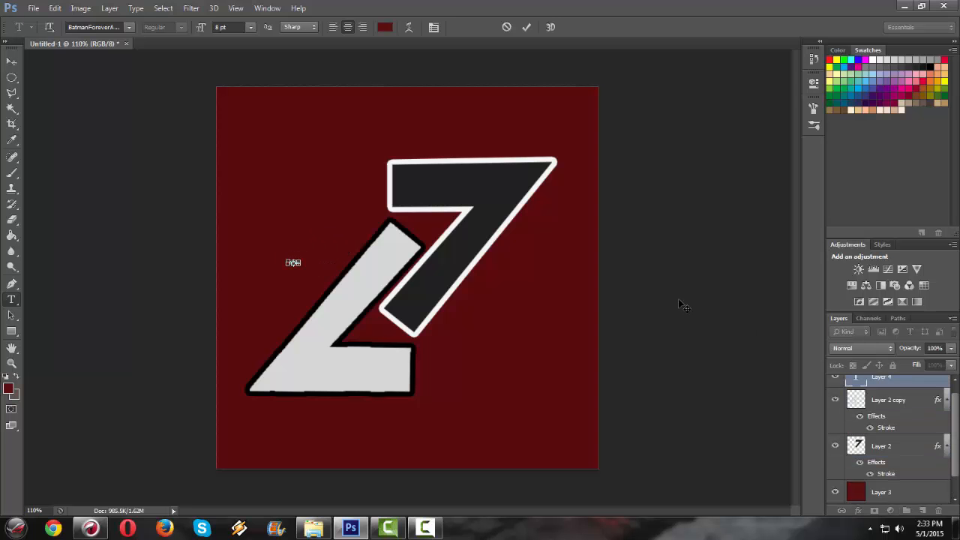
left_click(63, 9)
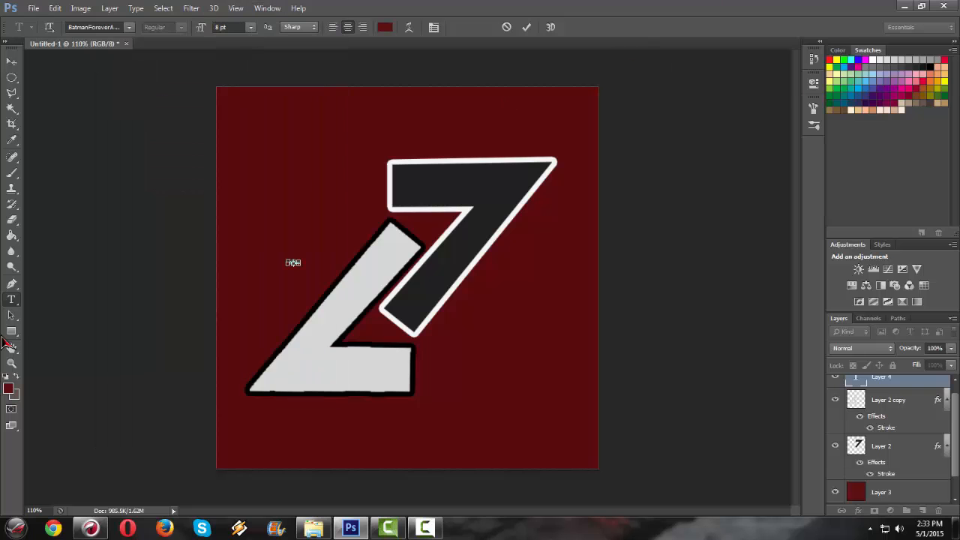
mouse_move(639, 361)
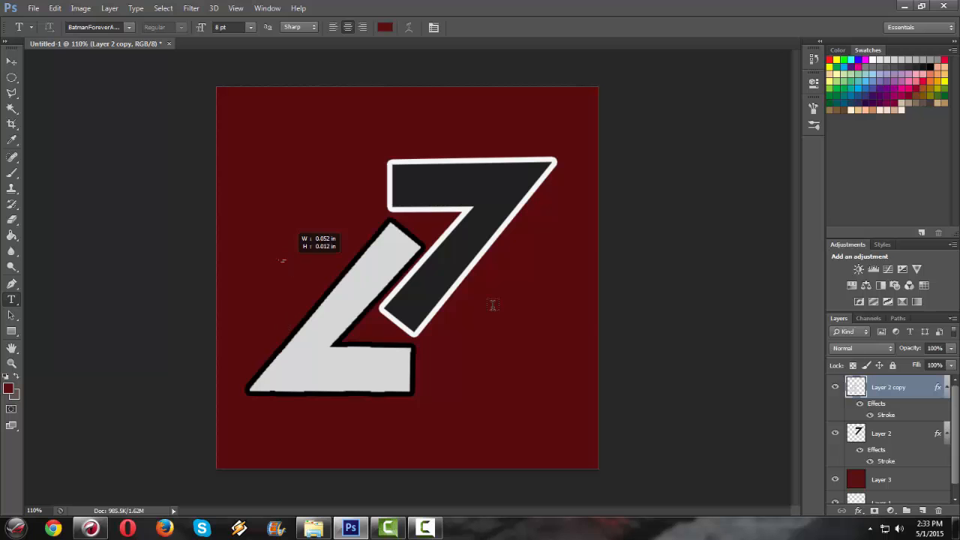
left_click_drag(279, 258, 551, 330)
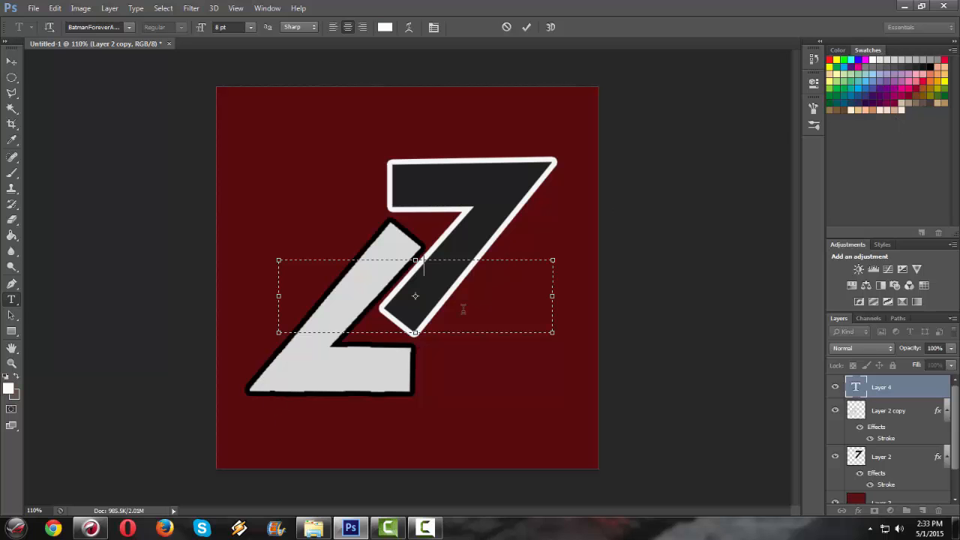
type("ZION")
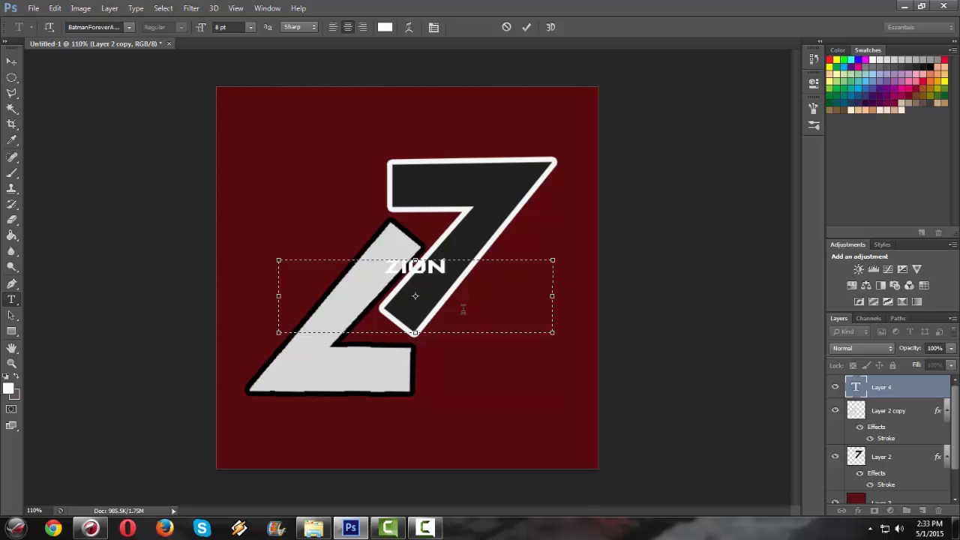
type("TUTORIALS")
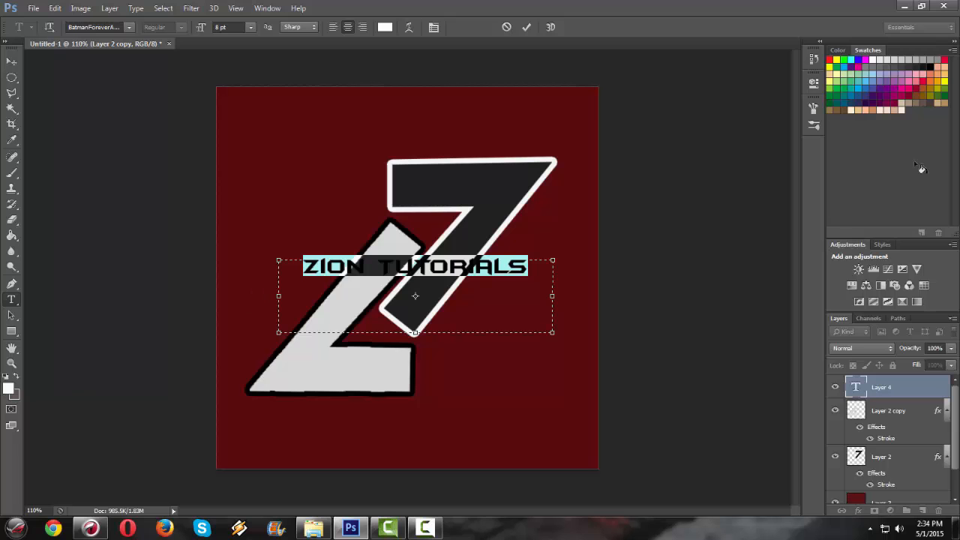
Adjust the title's font size from the options bar so it fits in one line.
left_click(249, 27)
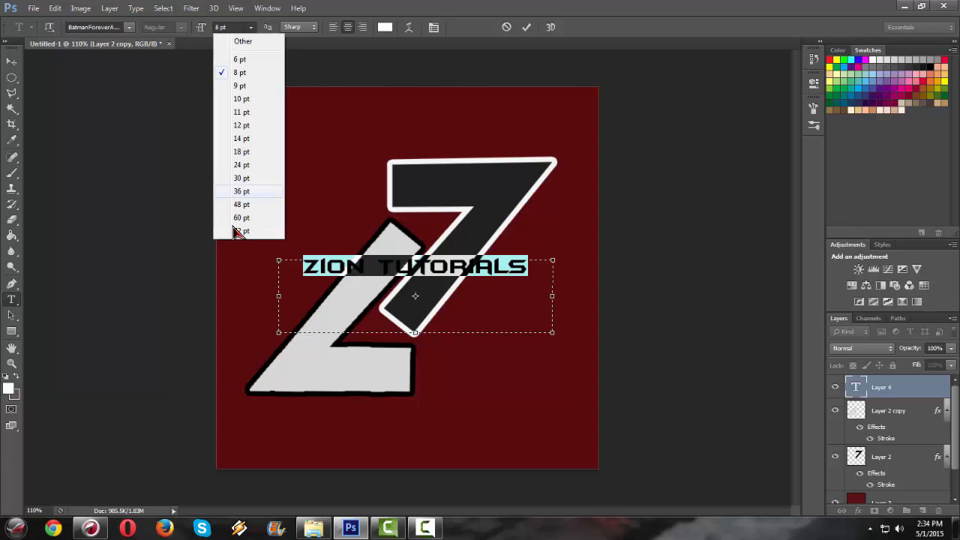
left_click(240, 177)
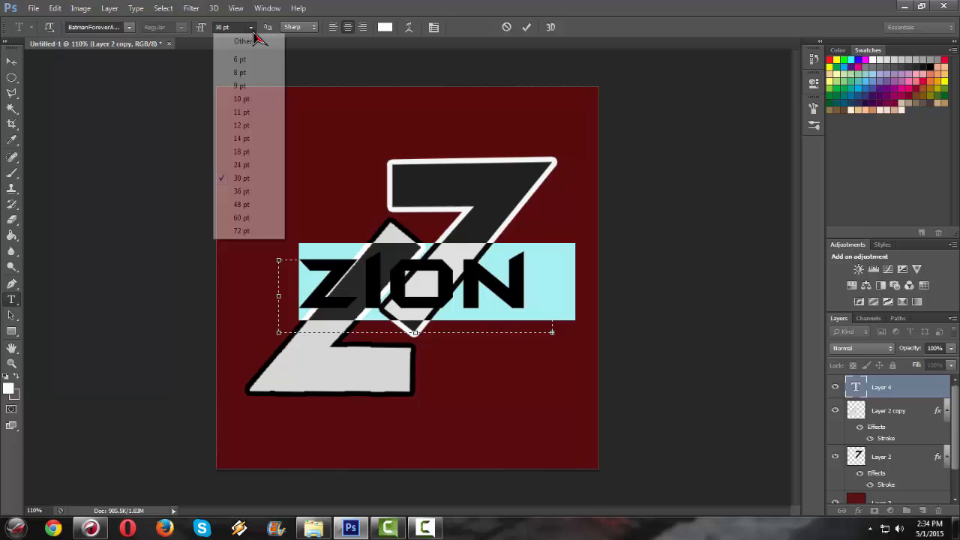
left_click(240, 138)
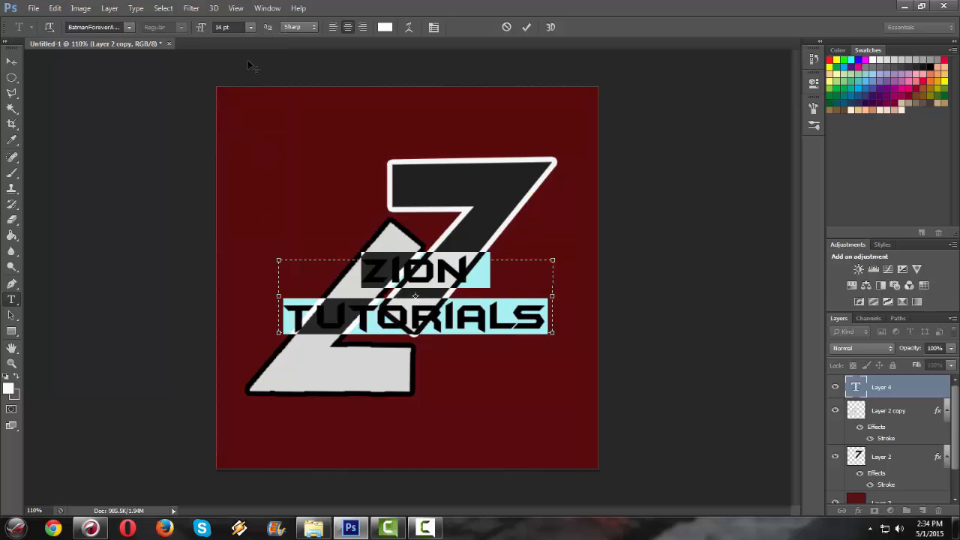
left_click(252, 27)
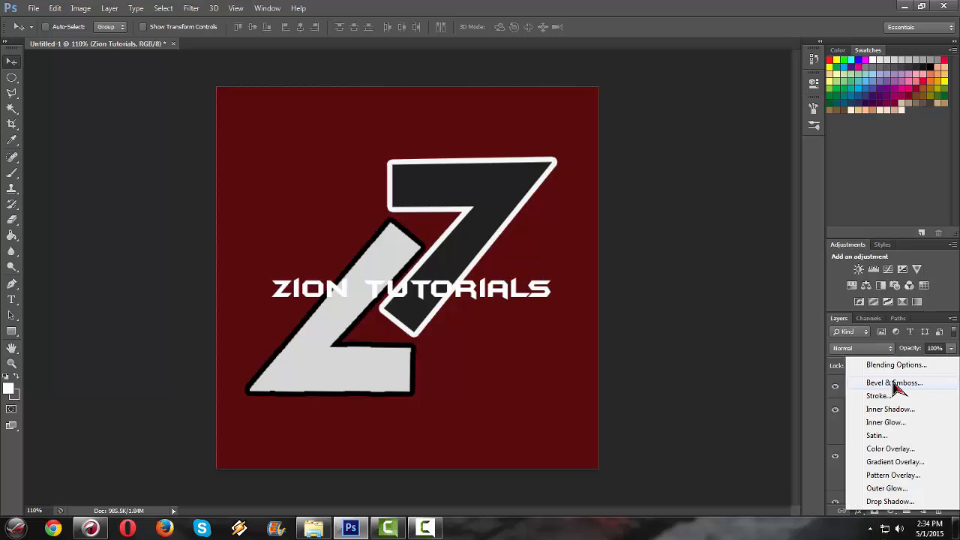
Apply a 5 px black Stroke layer style to the ZION TUTORIALS text.
left_click(875, 395)
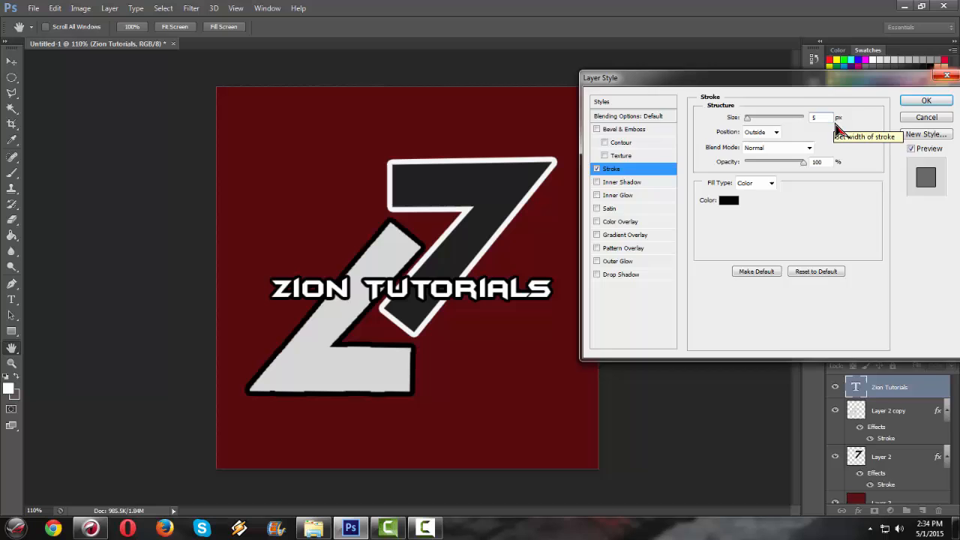
left_click(925, 99)
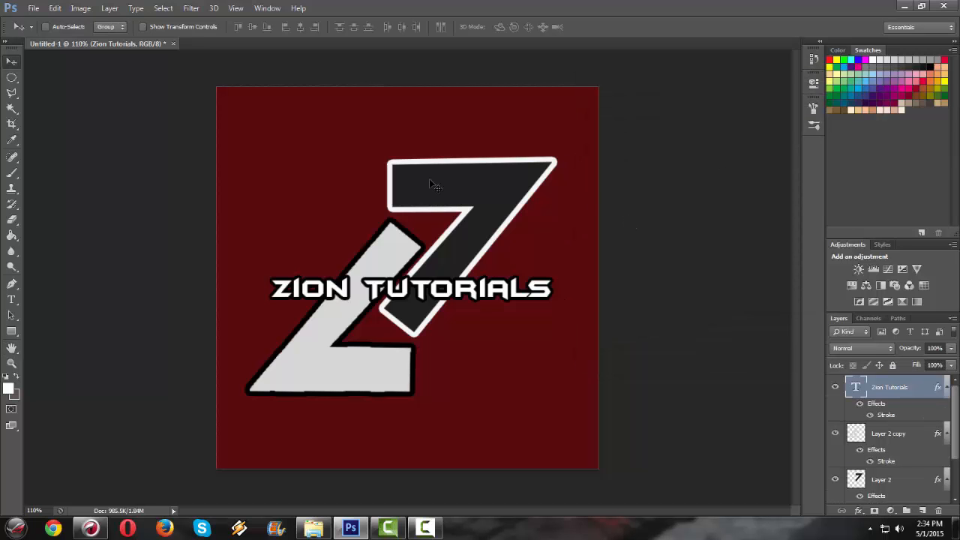
mouse_move(701, 318)
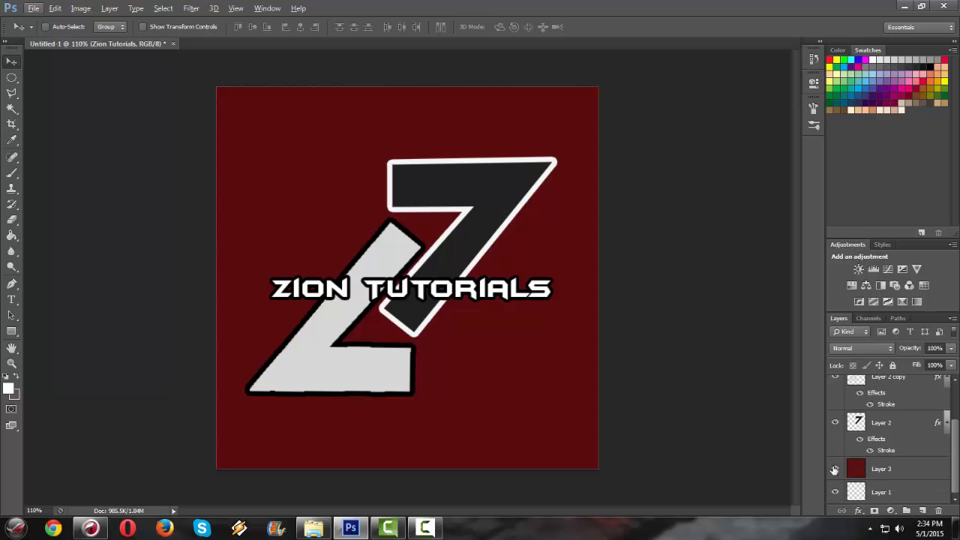
Hide the dark red background and start Save As with file name ziontutorialsicon.
left_click(834, 468)
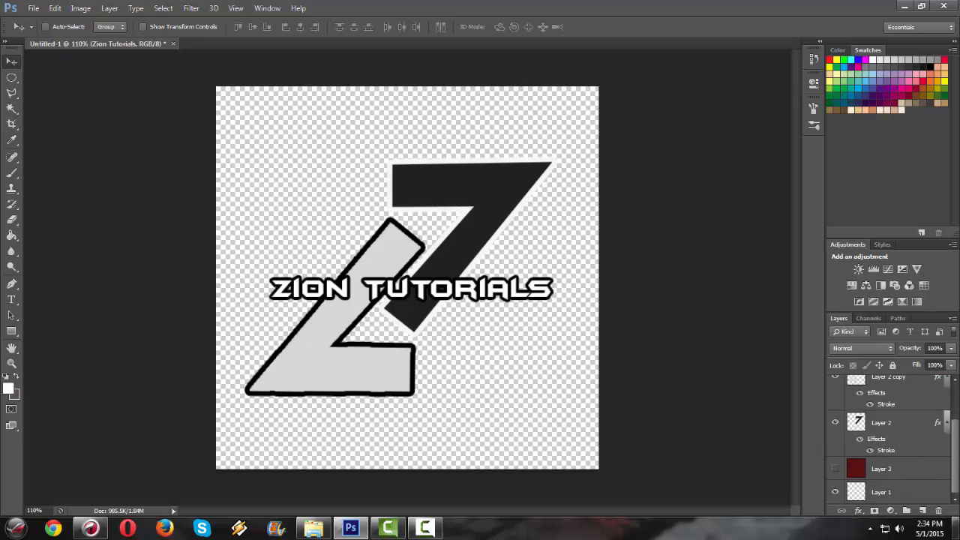
left_click(35, 9)
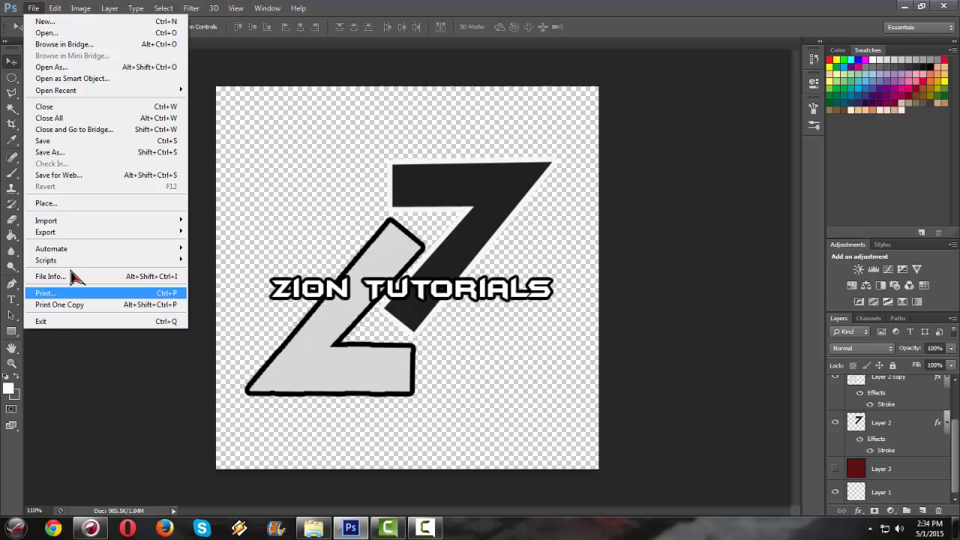
left_click(49, 153)
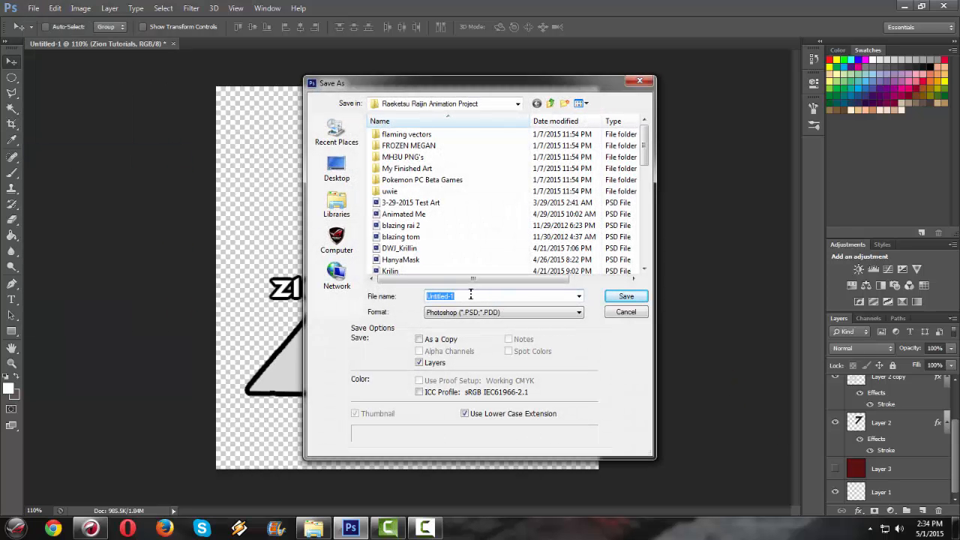
left_click(336, 168)
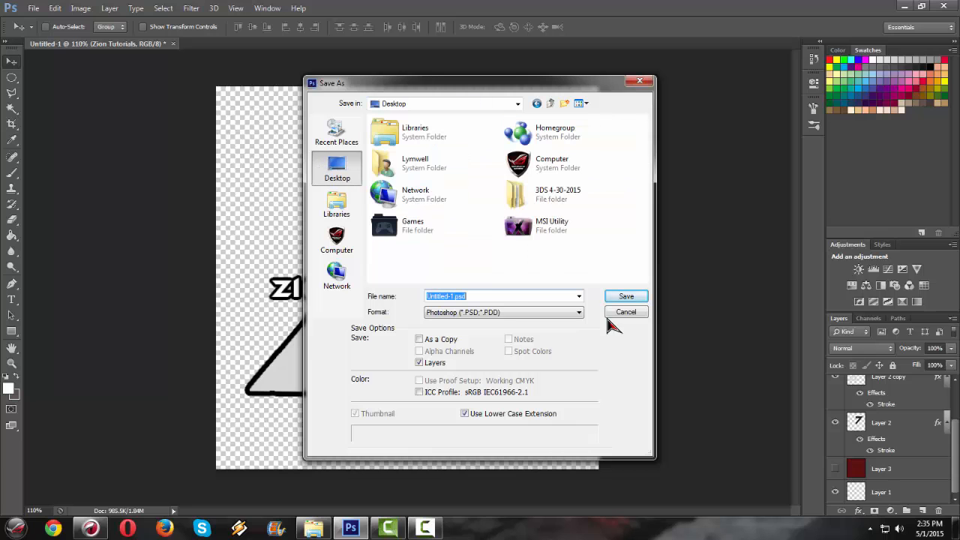
mouse_move(492, 298)
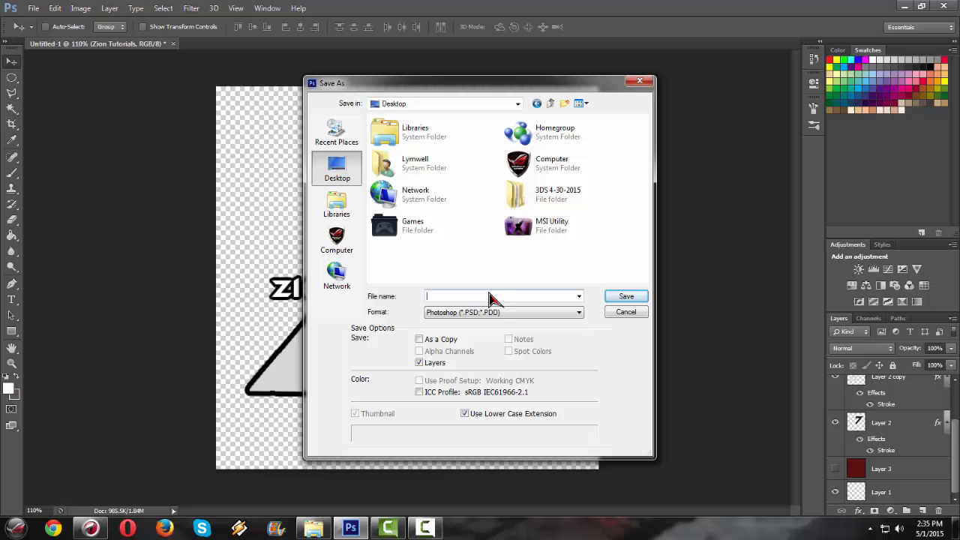
type("ziontutorials")
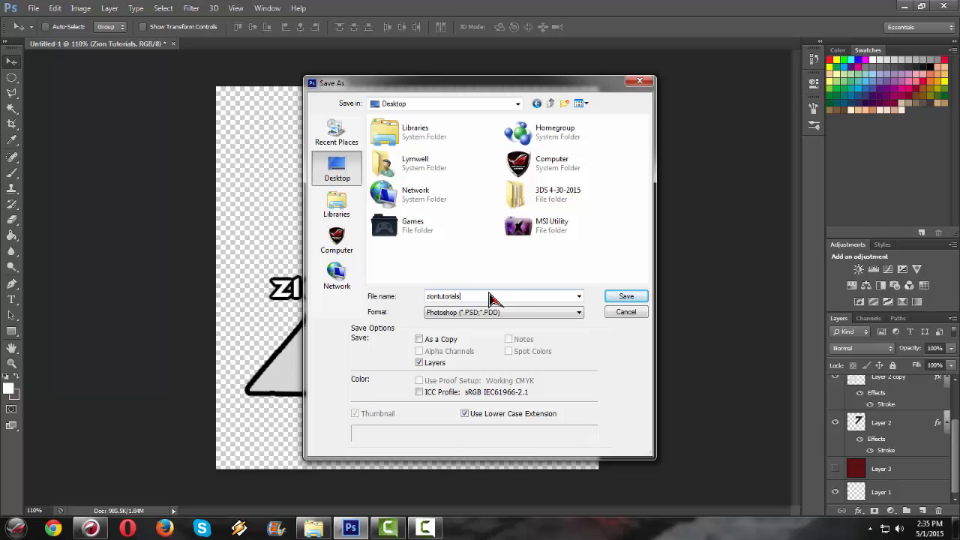
type("icon.png")
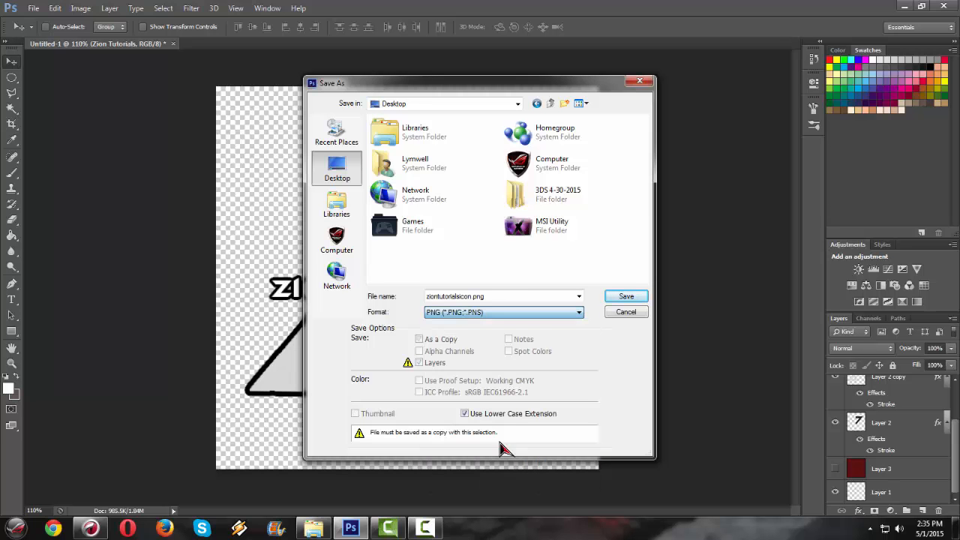
Save it as a transparent PNG, confirm PNG options, and show the red square again.
left_click(625, 297)
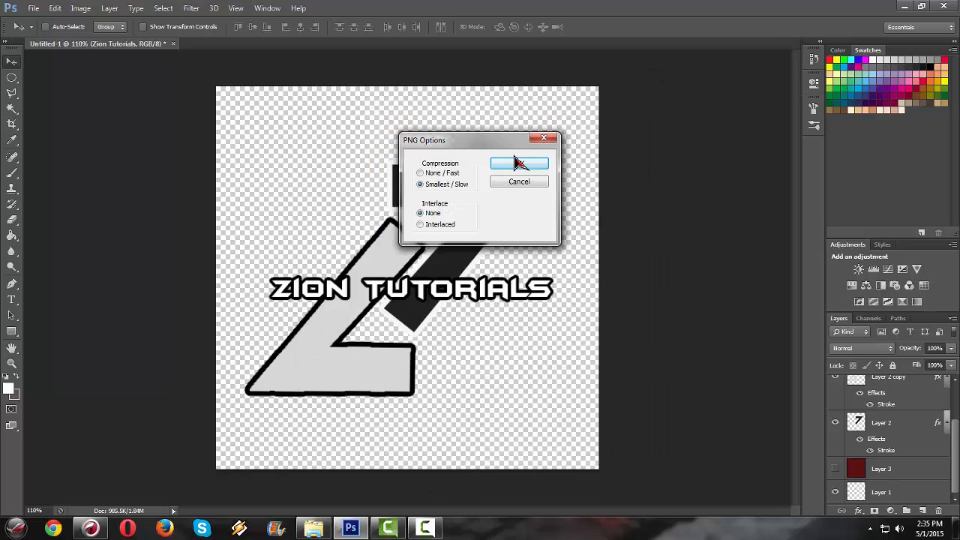
left_click(515, 162)
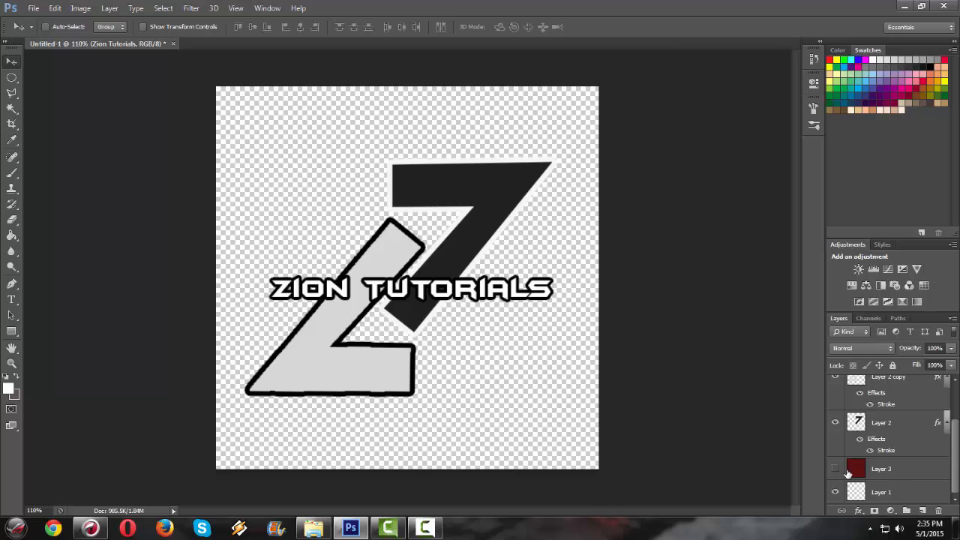
left_click(834, 468)
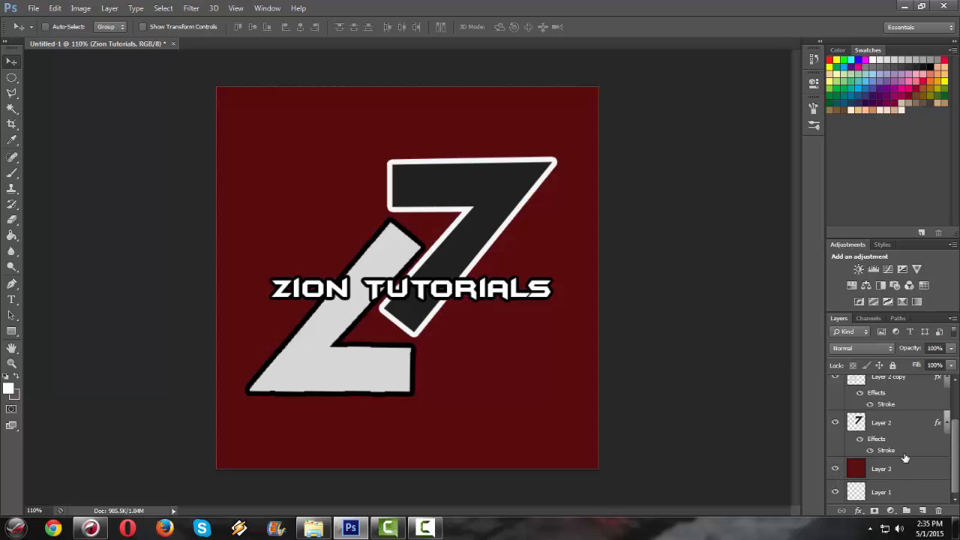
mouse_move(57, 18)
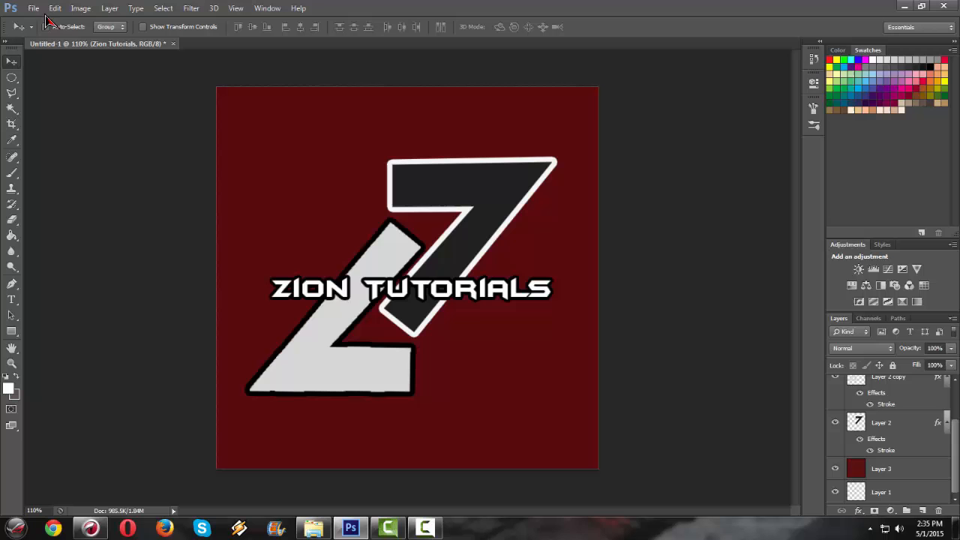
Save a JPEG copy of the red-backed logo via Save As with a zion file name.
left_click(32, 9)
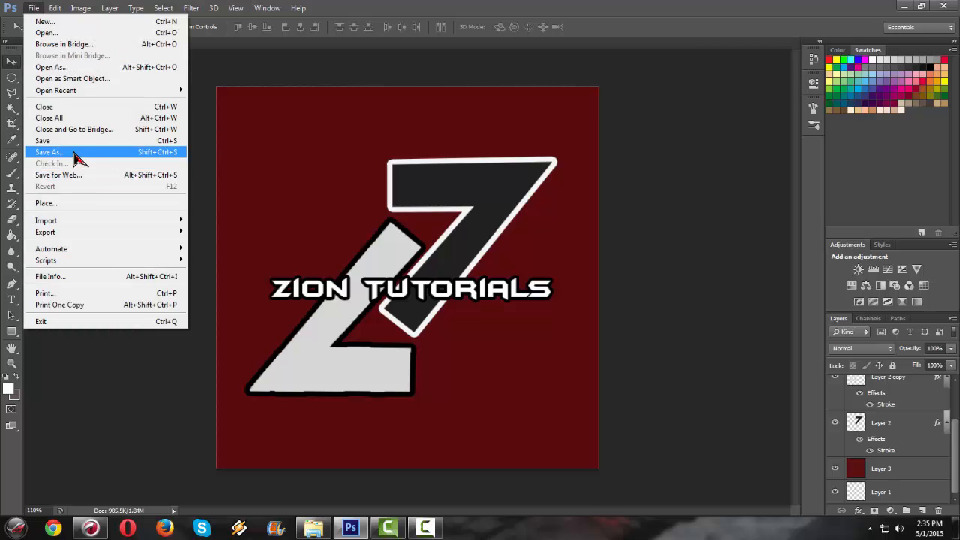
left_click(48, 153)
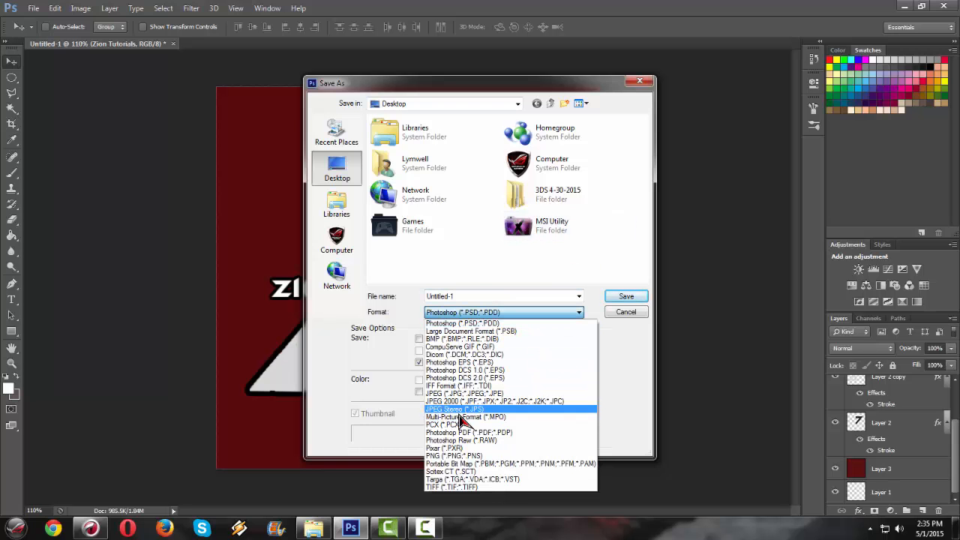
left_click(460, 408)
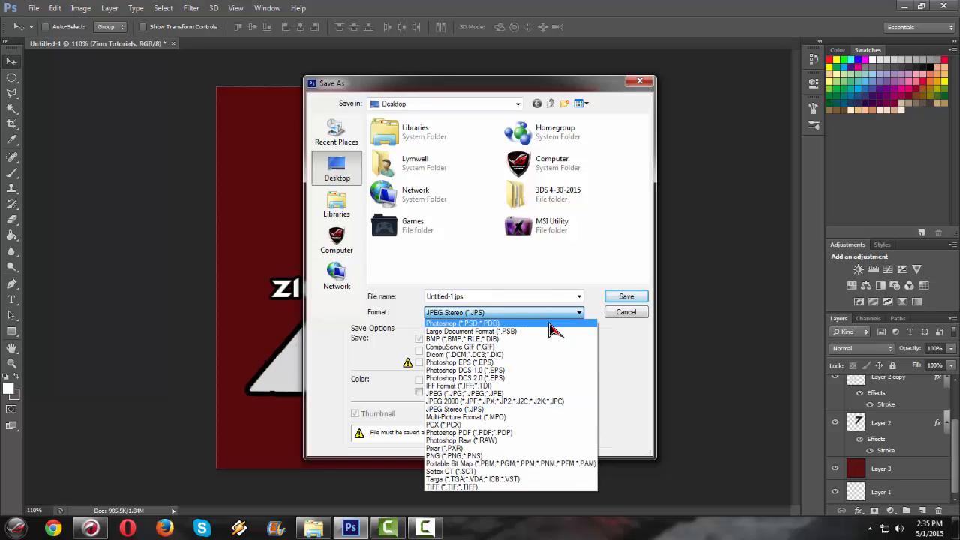
left_click(453, 393)
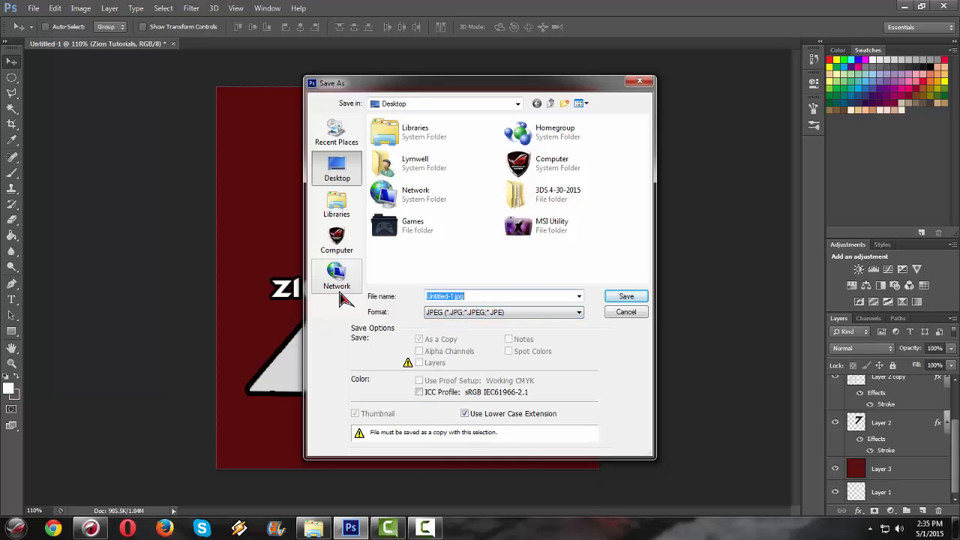
type("ziontuticon")
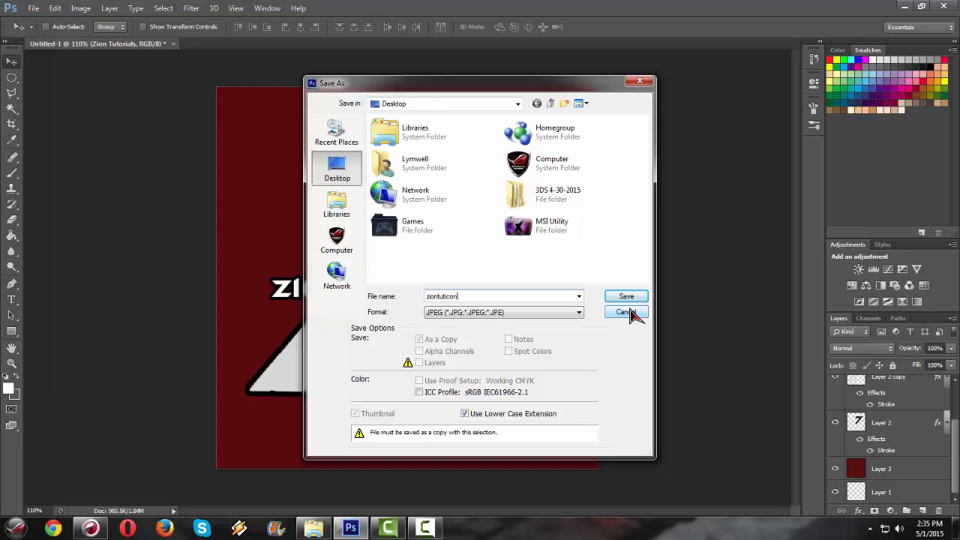
left_click(627, 312)
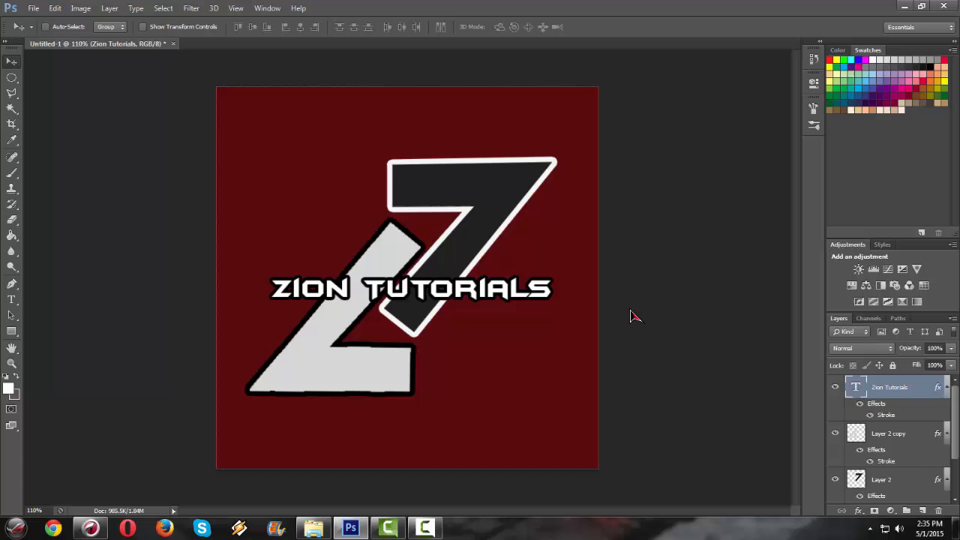
mouse_move(376, 376)
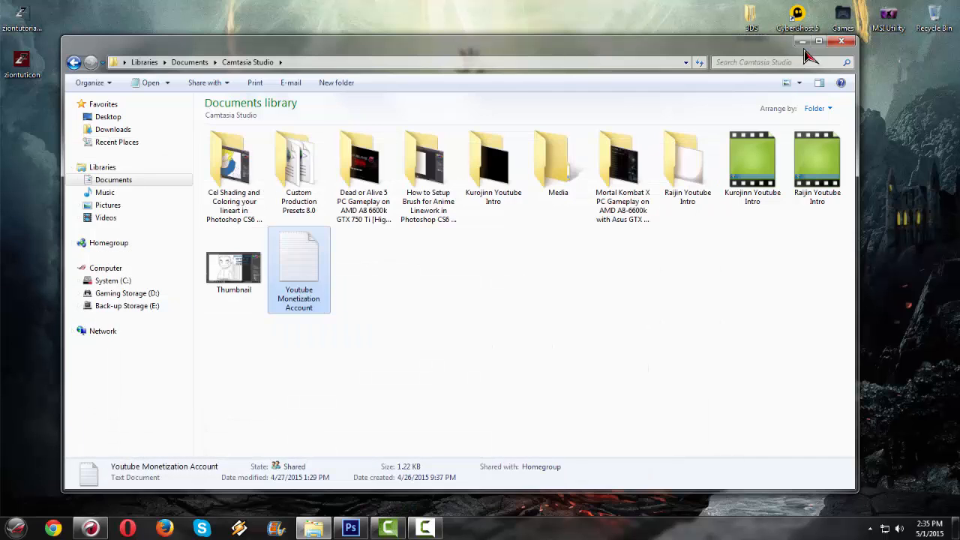
View the transparent PNG and red-backed JPEG icons in Photo Viewer, then close it.
left_click(843, 42)
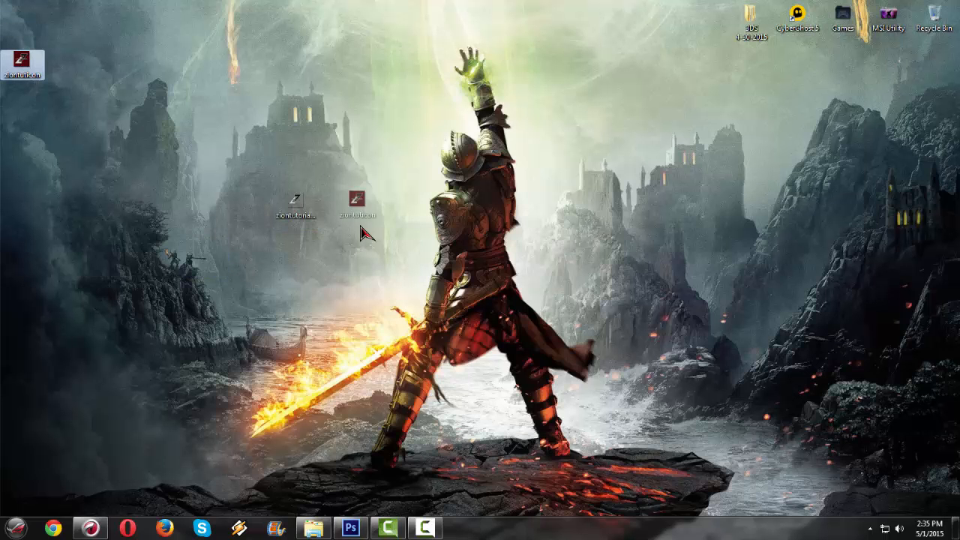
double_click(354, 197)
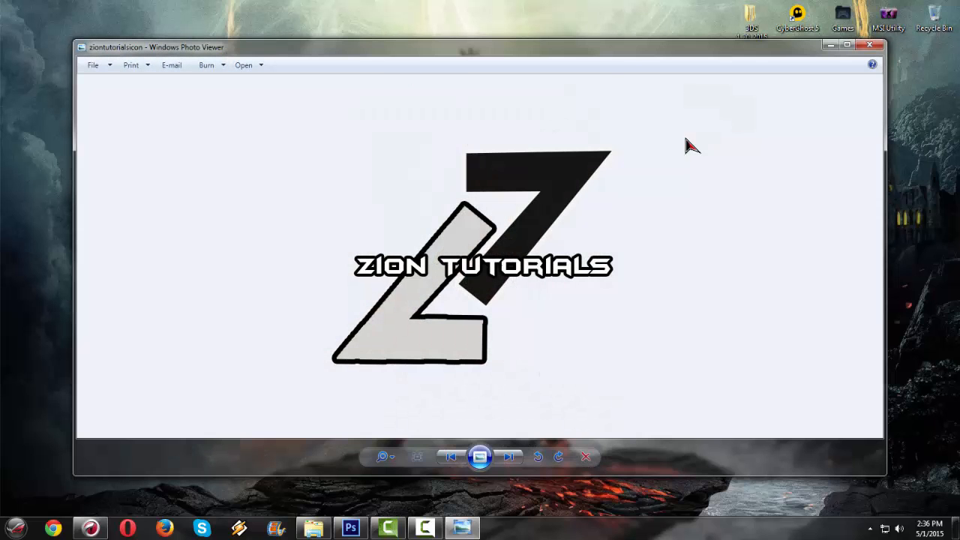
mouse_move(537, 413)
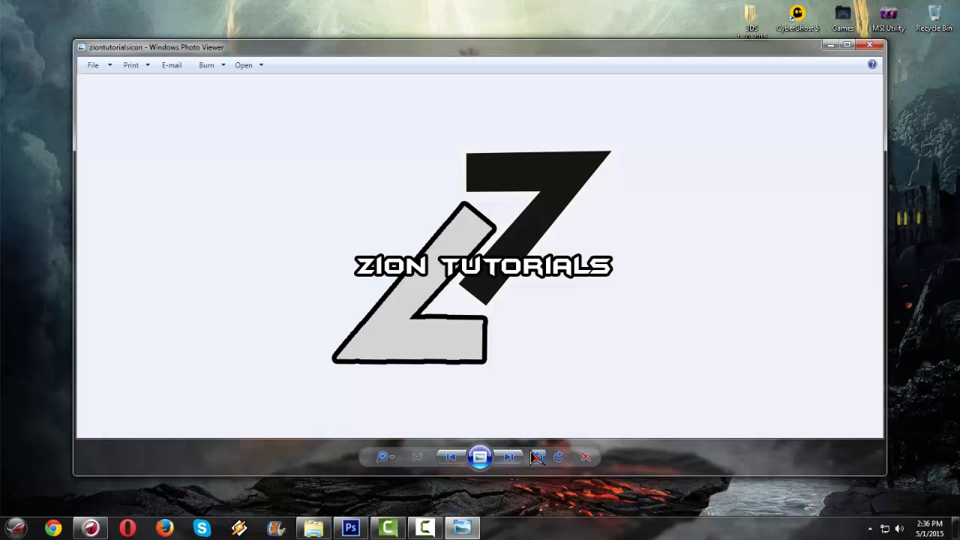
left_click(508, 456)
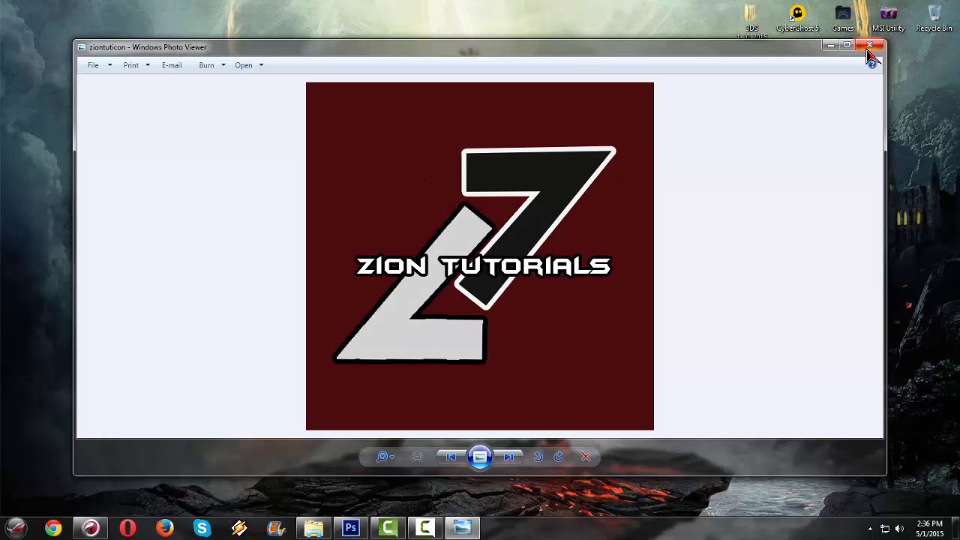
left_click(868, 46)
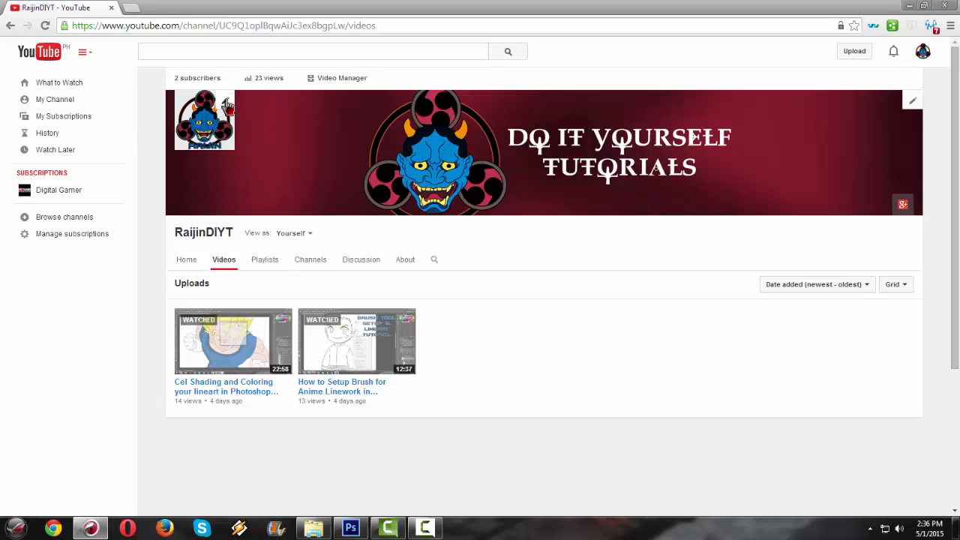
left_click(204, 120)
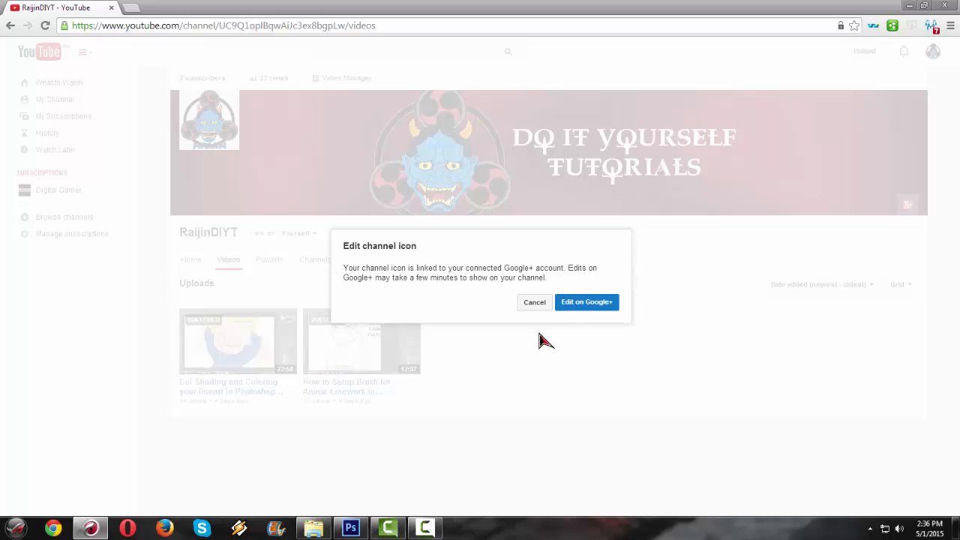
left_click(534, 303)
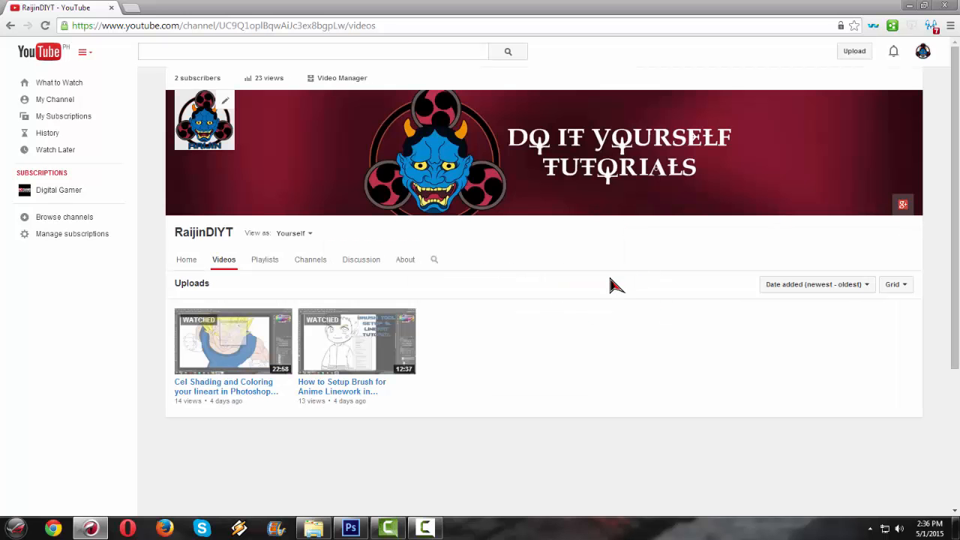
left_click(422, 525)
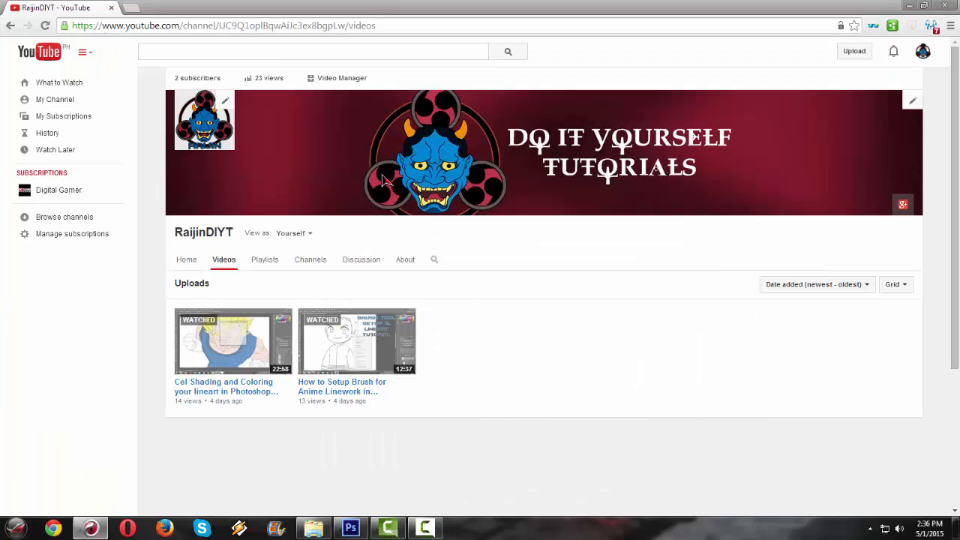
mouse_move(414, 436)
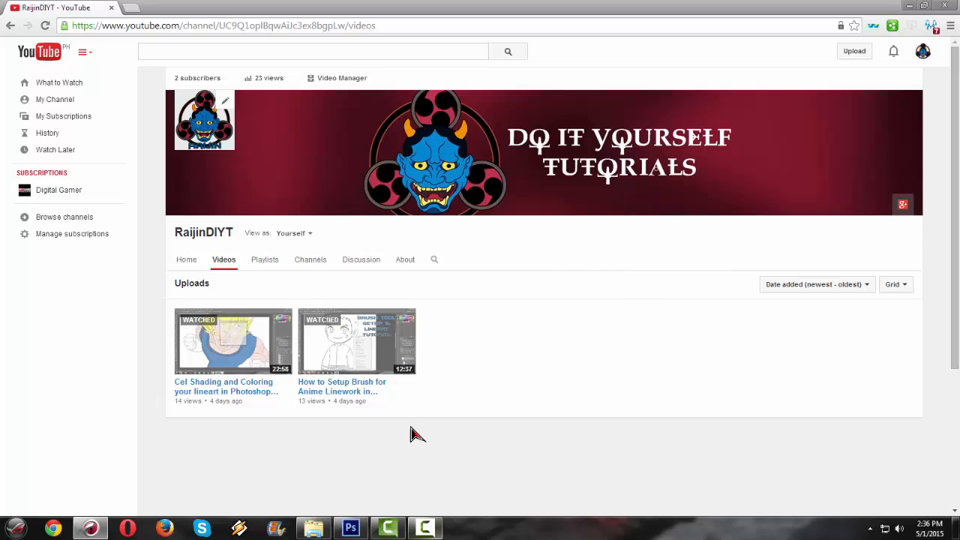
mouse_move(583, 423)
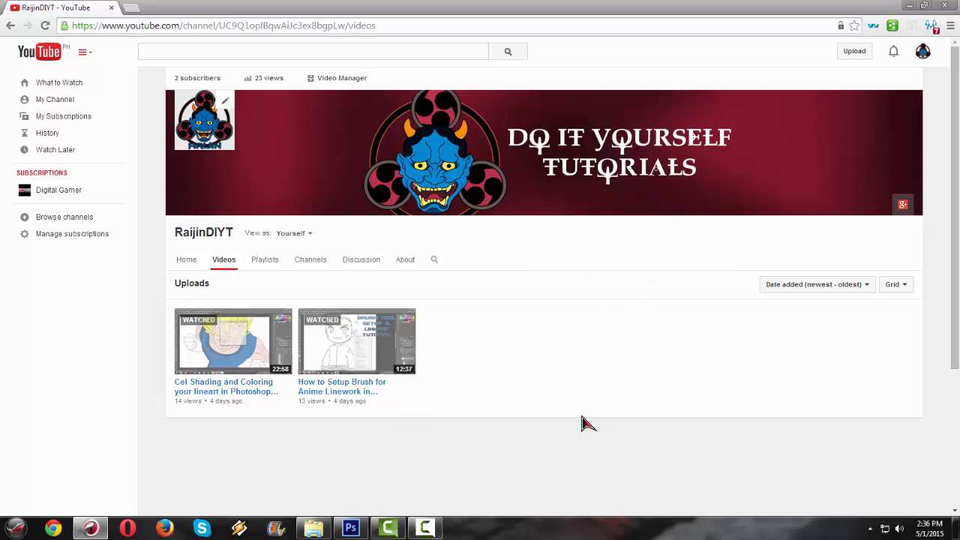
mouse_move(523, 495)
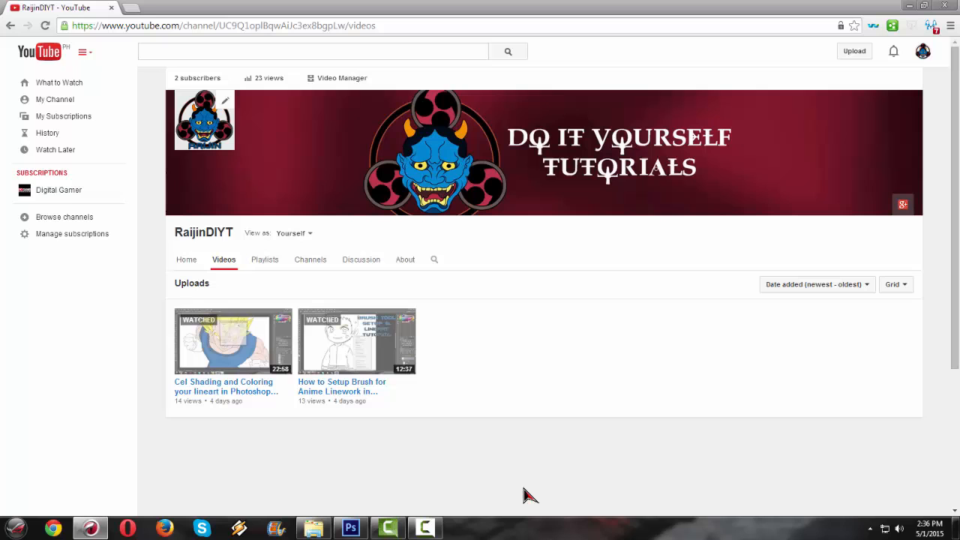
mouse_move(516, 446)
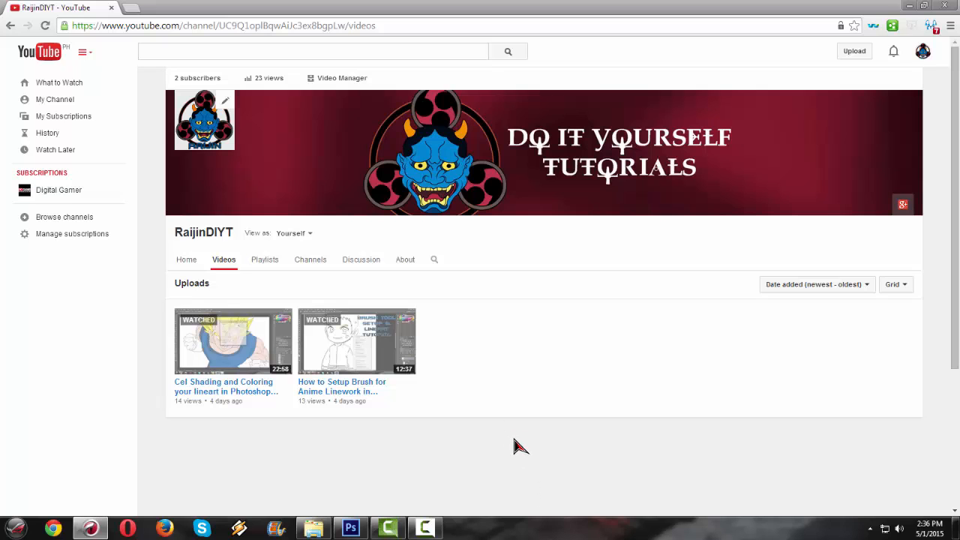
mouse_move(540, 464)
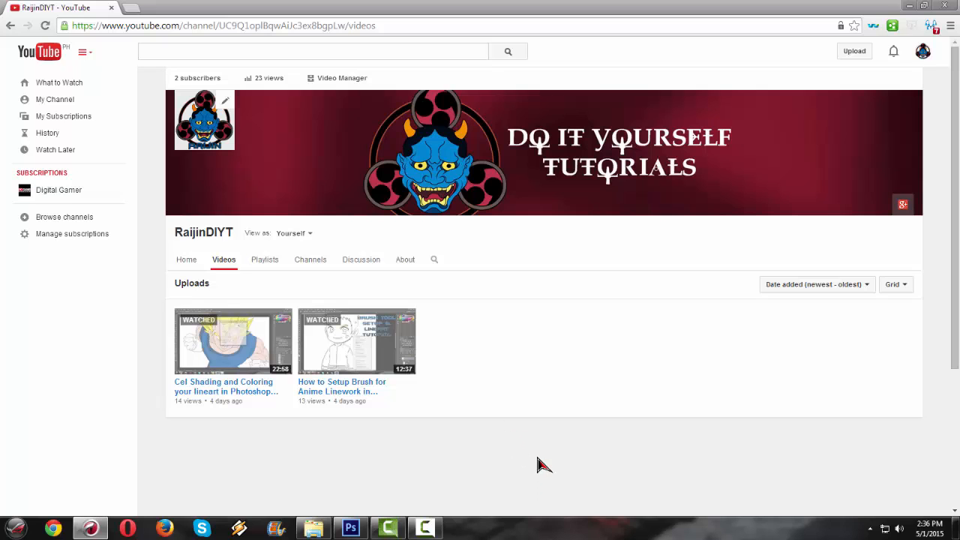